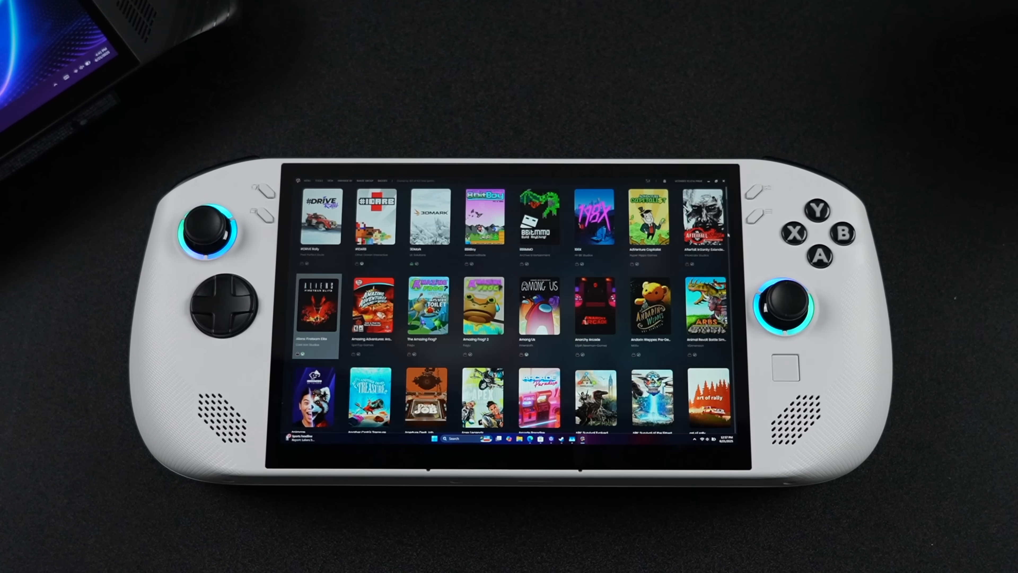
# Scroll down through the LaunchBox game grid to browse the large library.
pyautogui.scroll(-3)
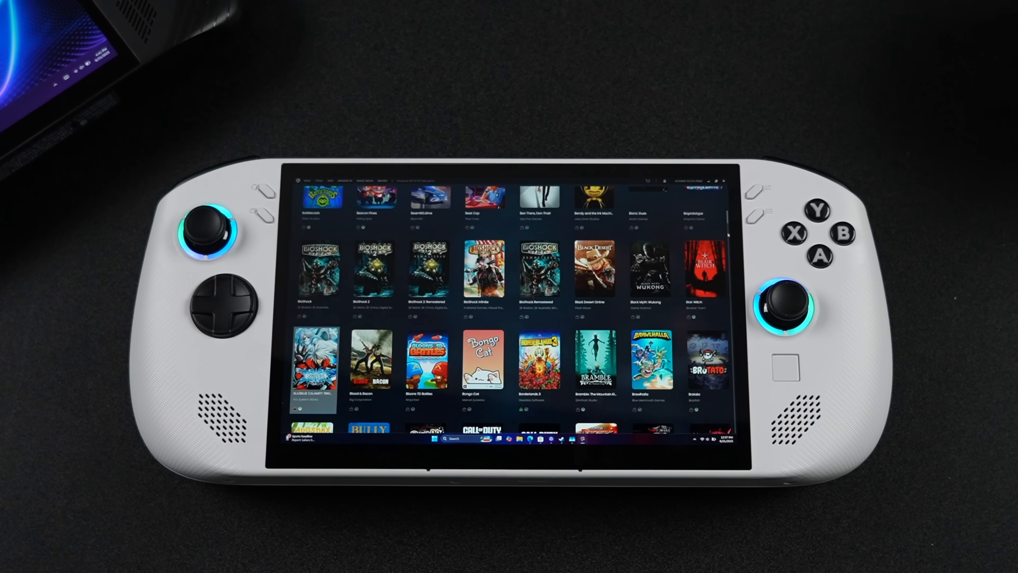
pyautogui.scroll(-3)
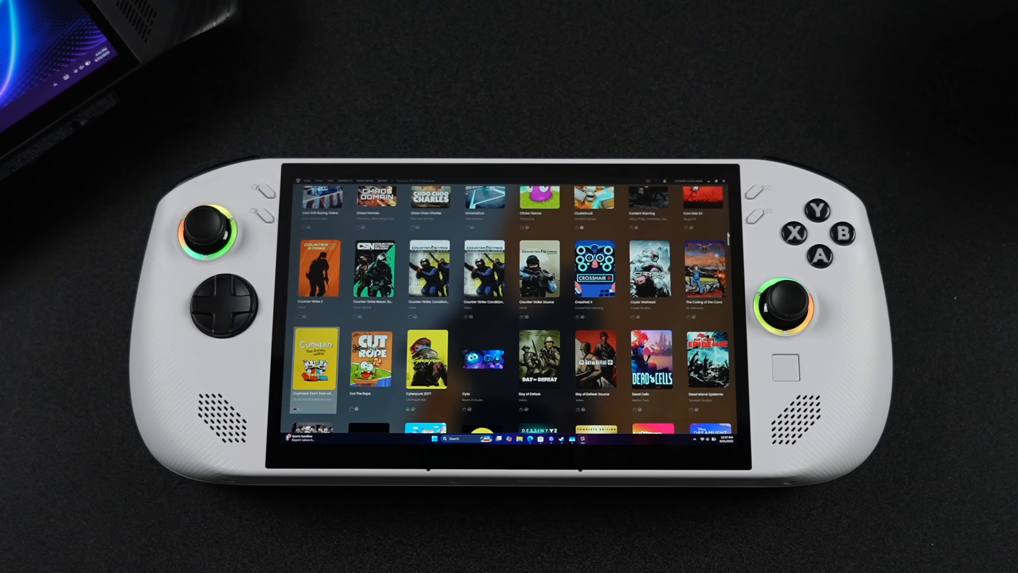
pyautogui.scroll(-3)
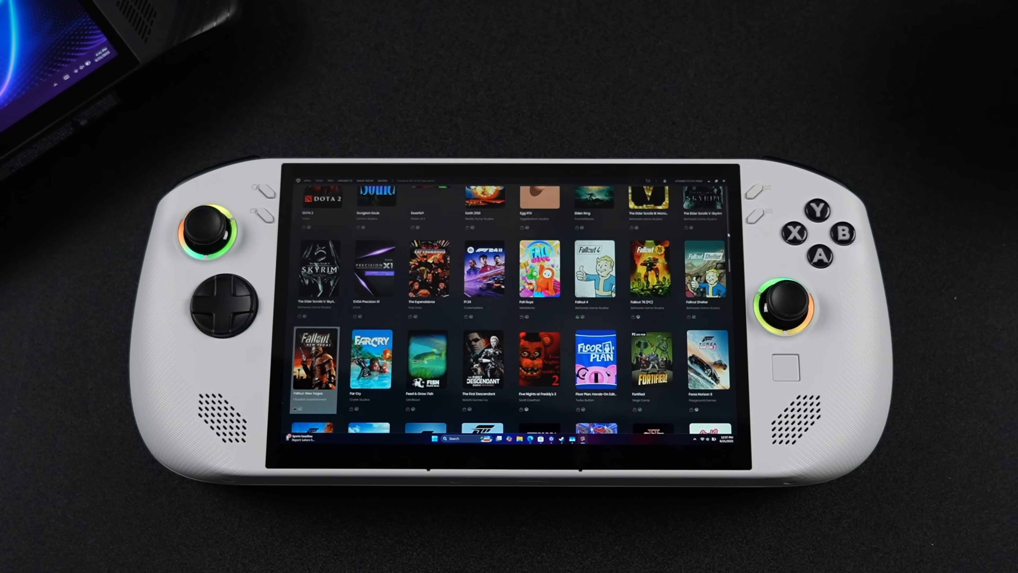
pyautogui.scroll(-3)
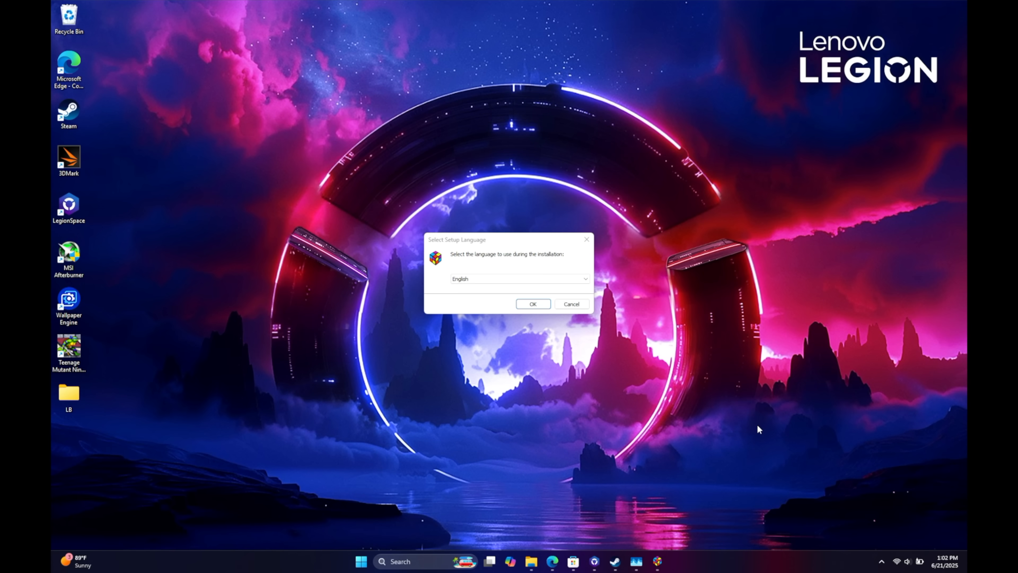
pyautogui.moveTo(410, 378)
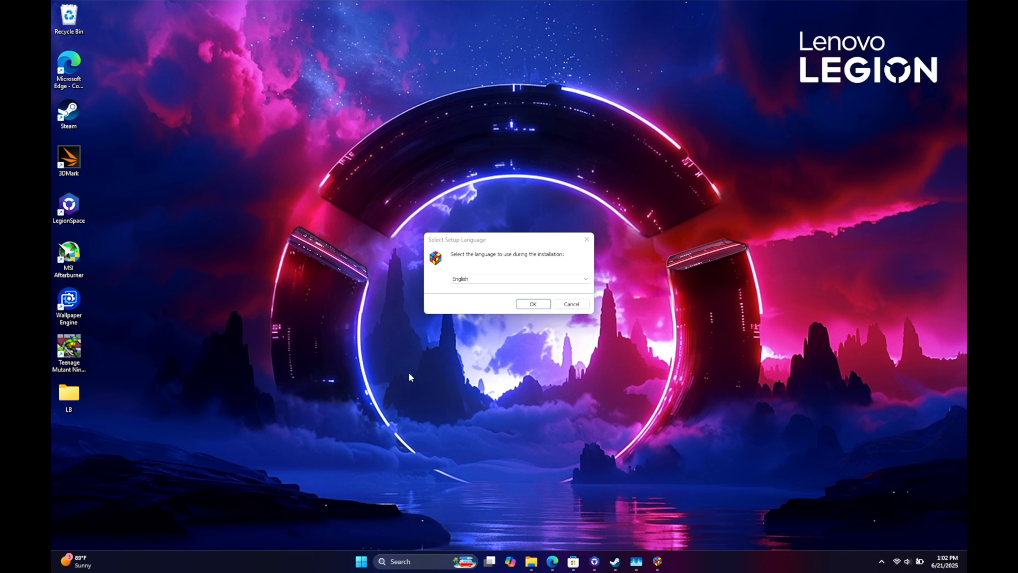
pyautogui.moveTo(454, 376)
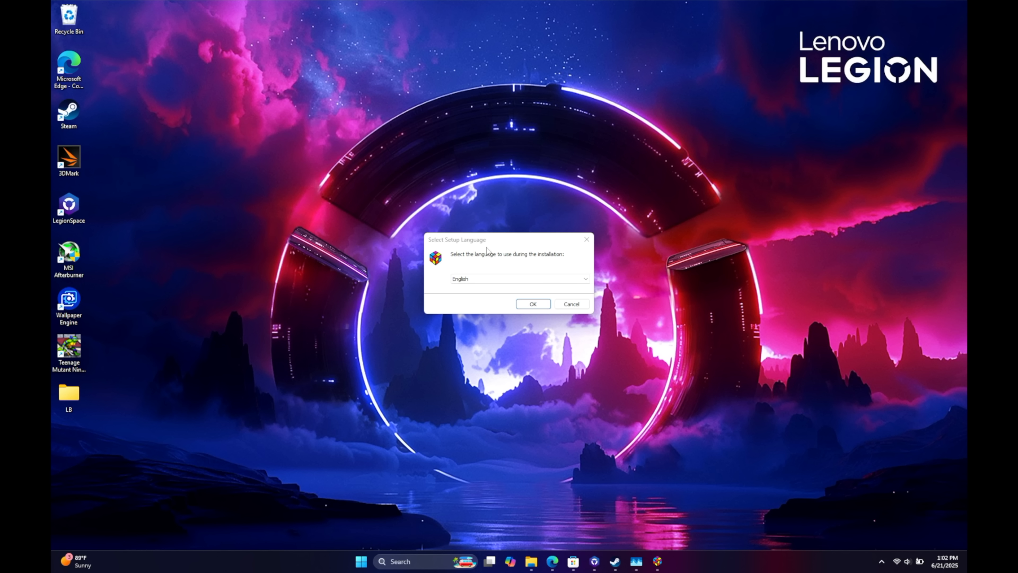
pyautogui.moveTo(478, 284)
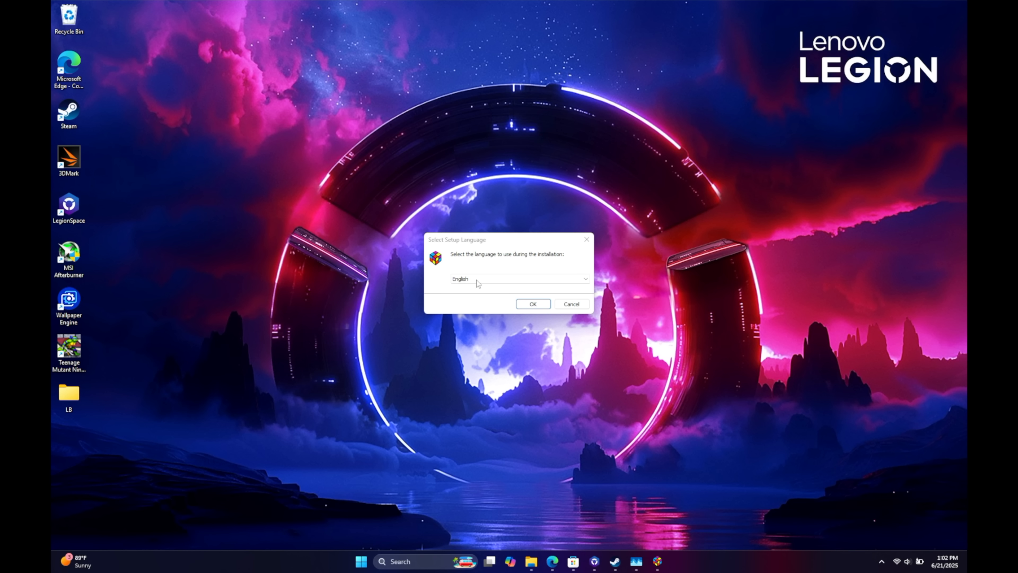
# Confirm English as setup language and accept the default LaunchBox destination folder.
pyautogui.click(534, 304)
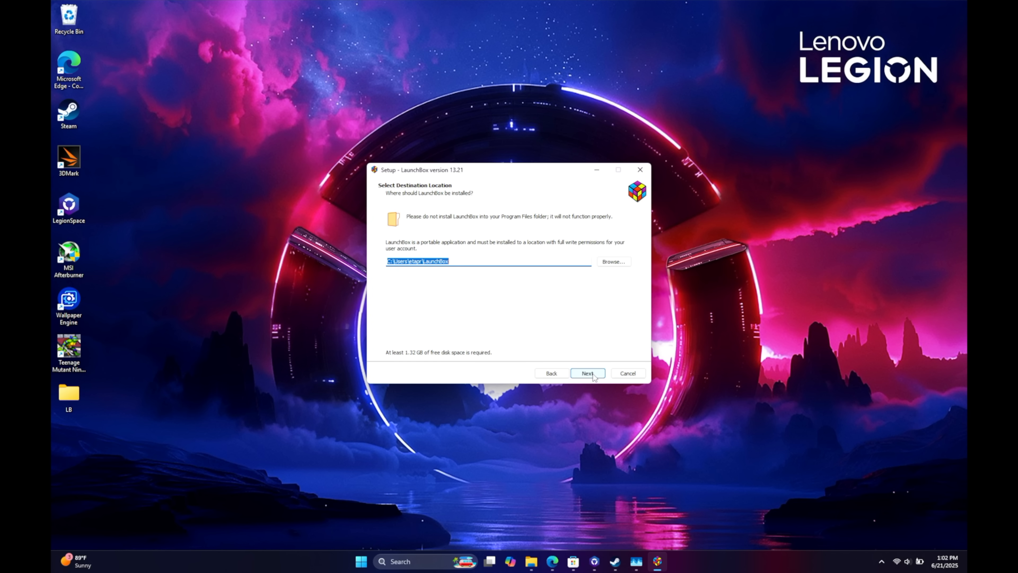
pyautogui.click(588, 373)
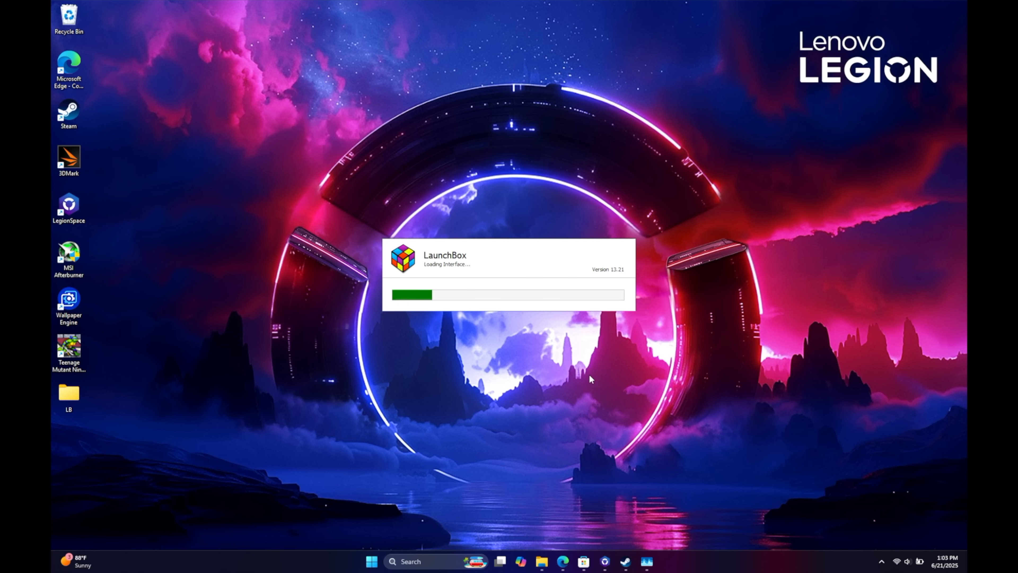
pyautogui.moveTo(704, 459)
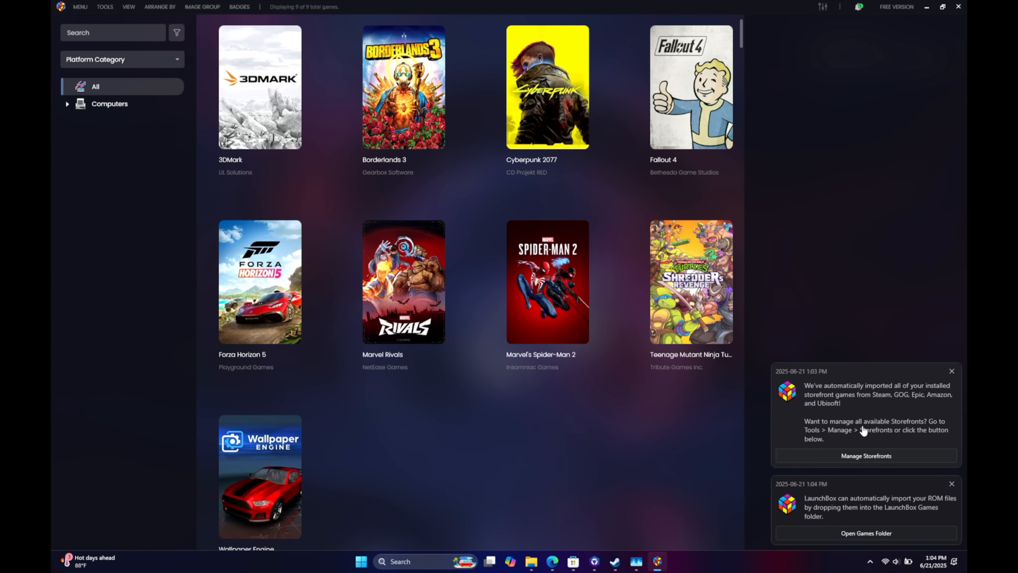
pyautogui.moveTo(858, 413)
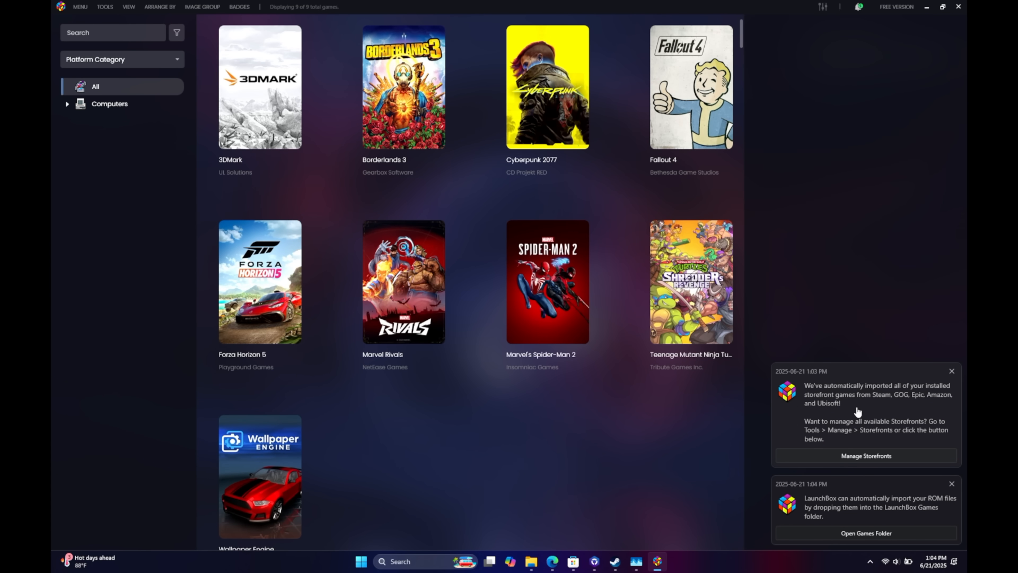
pyautogui.moveTo(886, 410)
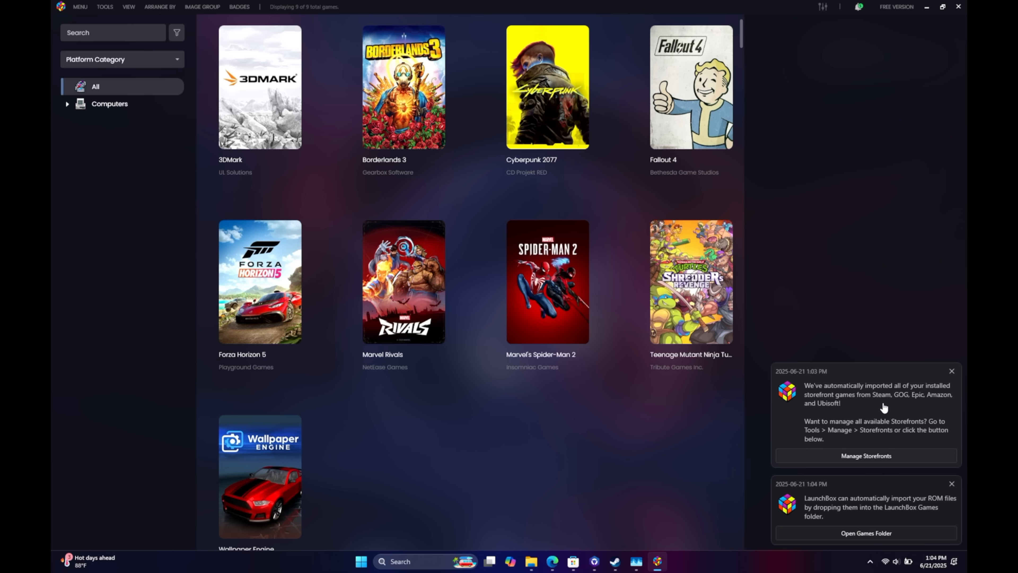
pyautogui.moveTo(835, 418)
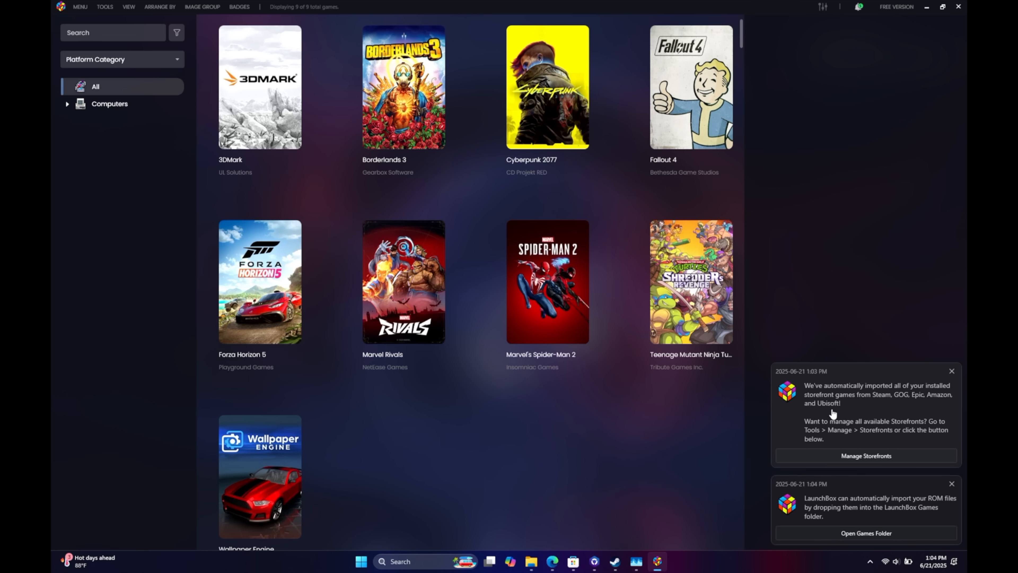
pyautogui.moveTo(579, 290)
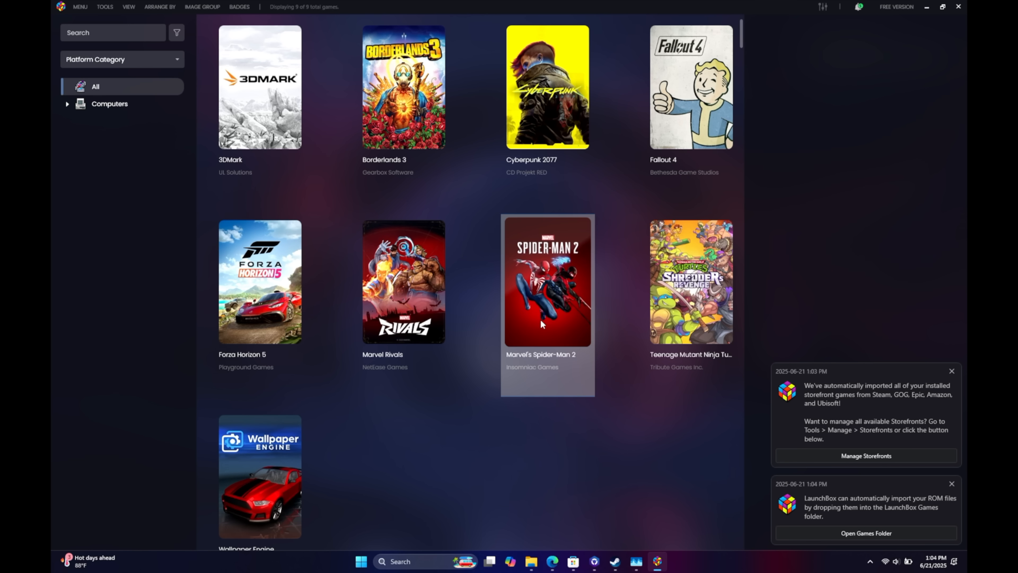
# Show the details pane for Marvel's Spider-Man 2 and scroll the library.
pyautogui.click(545, 290)
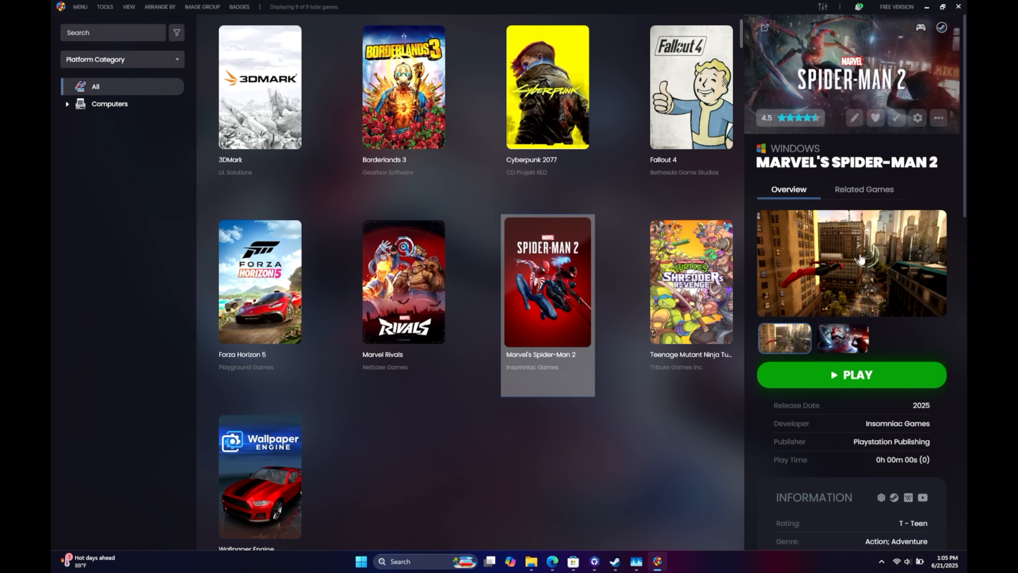
pyautogui.scroll(-3)
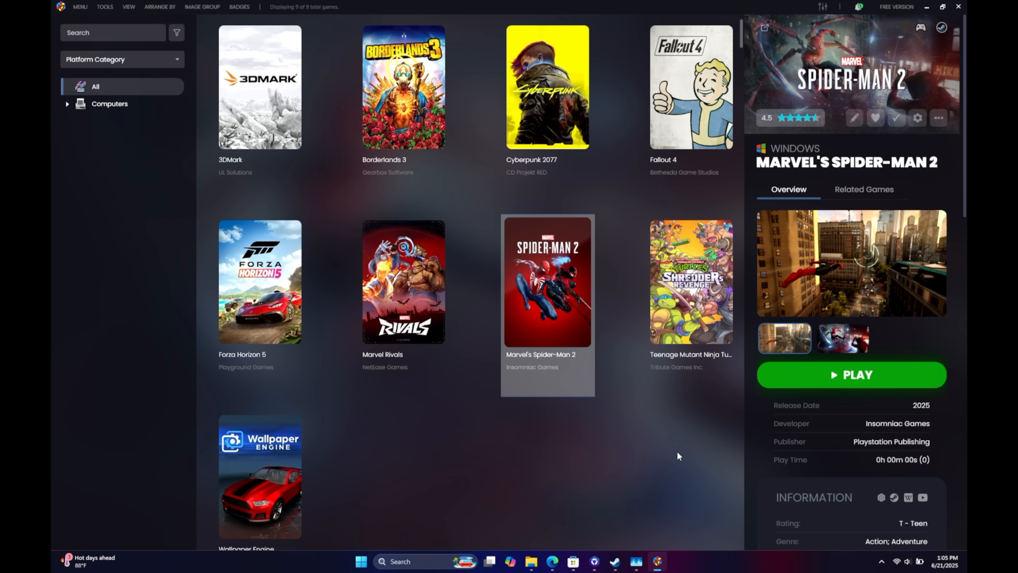
pyautogui.moveTo(628, 209)
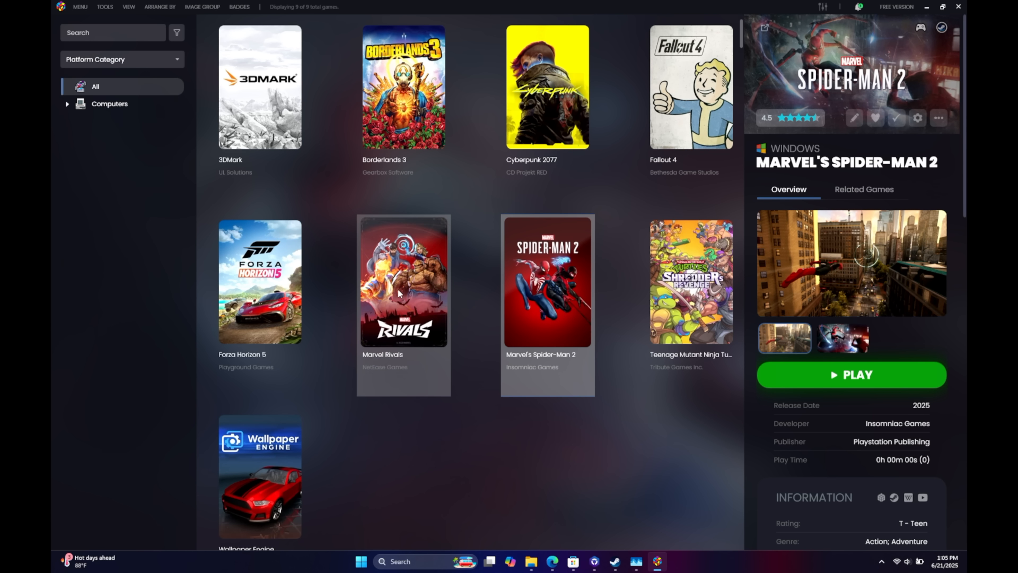
pyautogui.moveTo(446, 218)
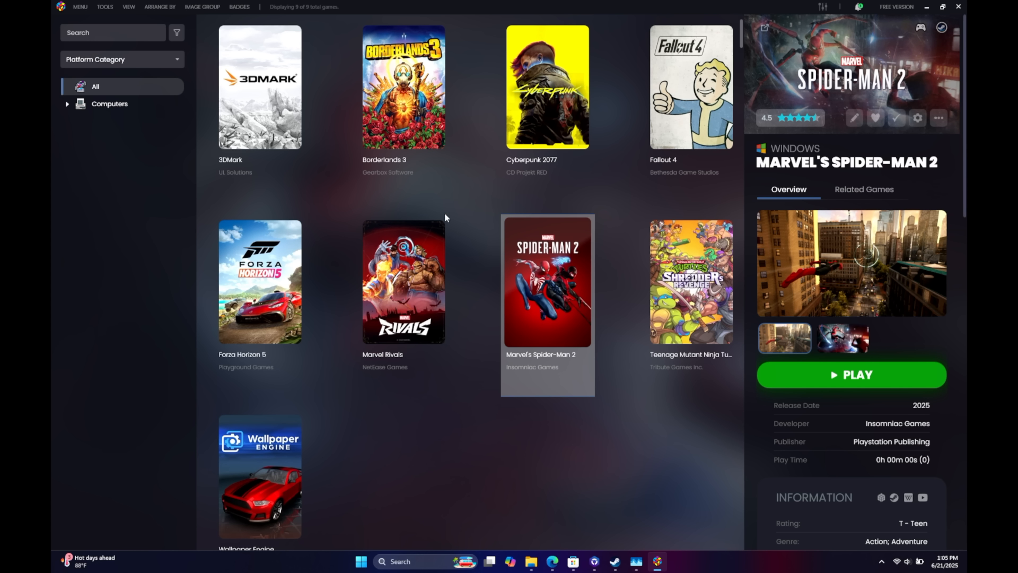
pyautogui.moveTo(467, 210)
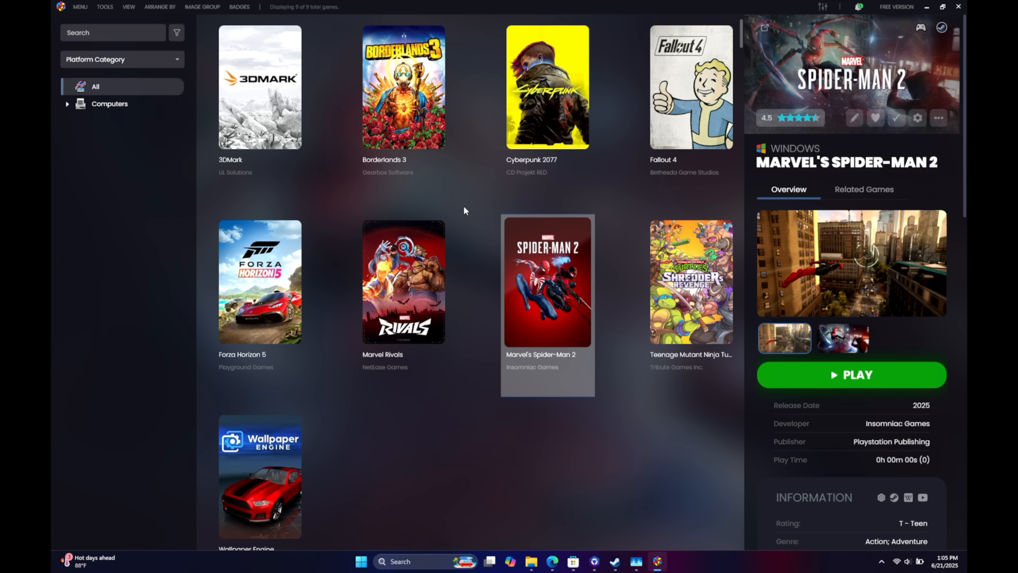
pyautogui.moveTo(464, 219)
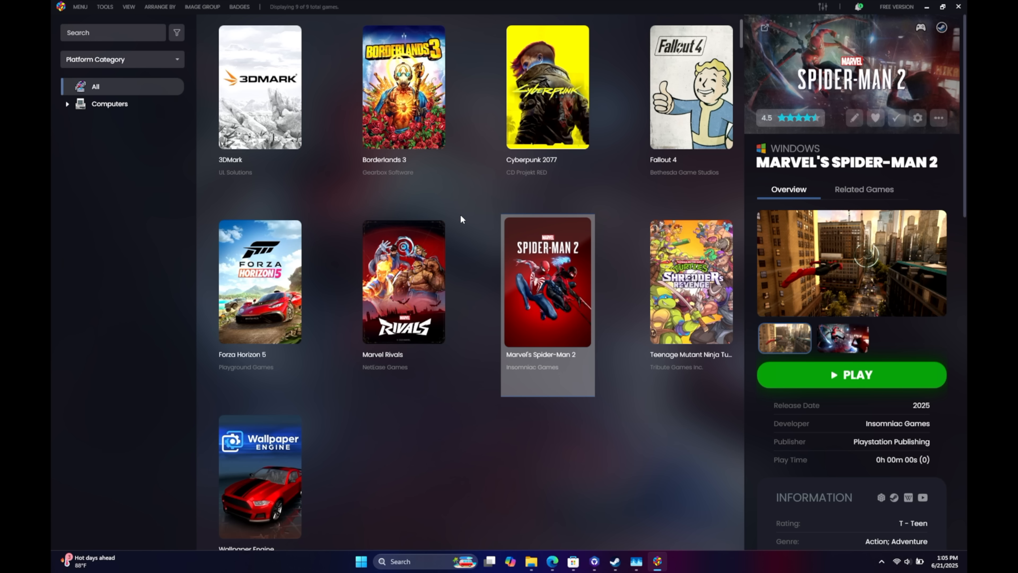
pyautogui.moveTo(953, 8)
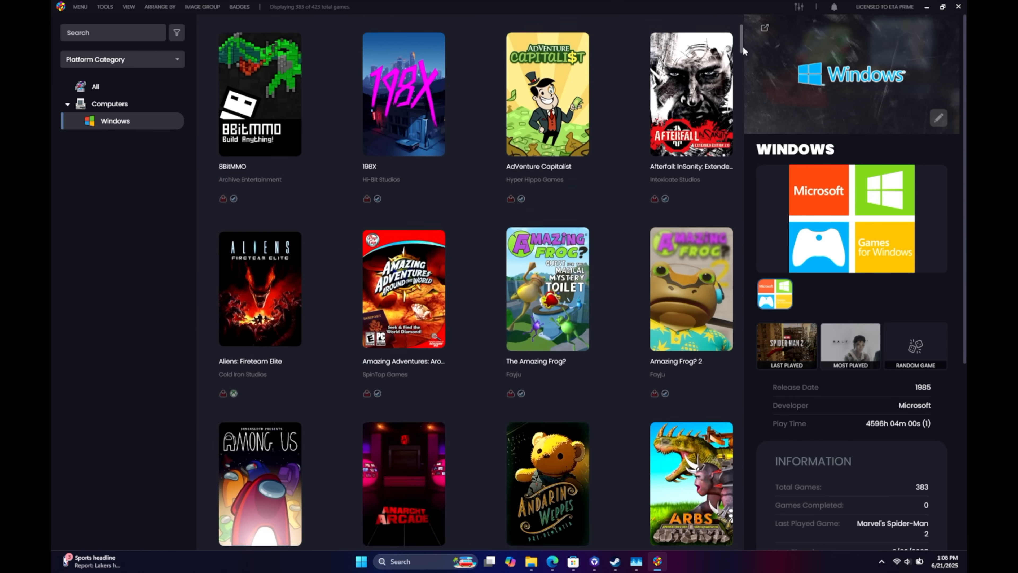
# Browse the Windows library grid, then show #IDARB's details with its Xbox/Microsoft Store source.
pyautogui.scroll(-3)
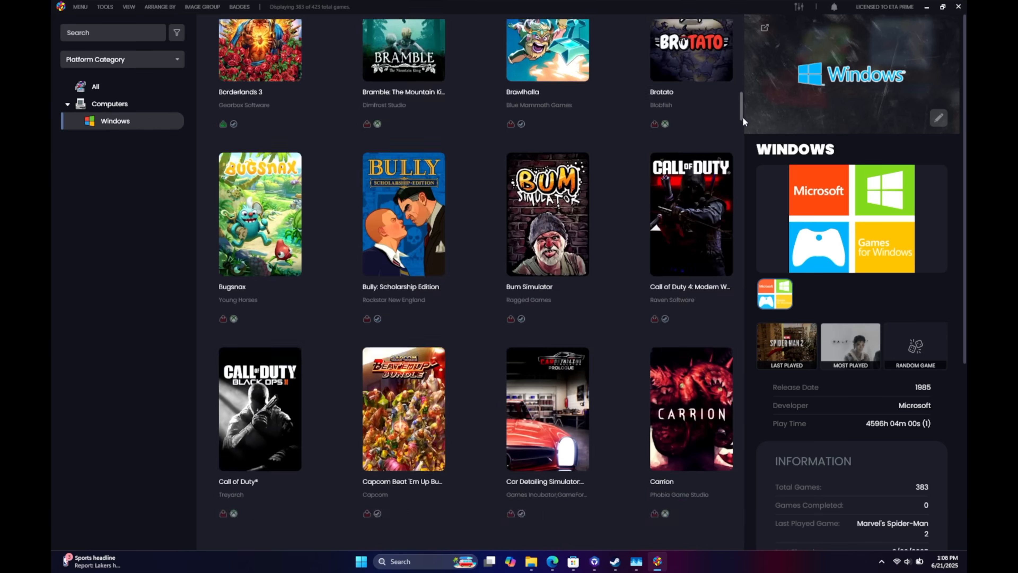
pyautogui.scroll(-3)
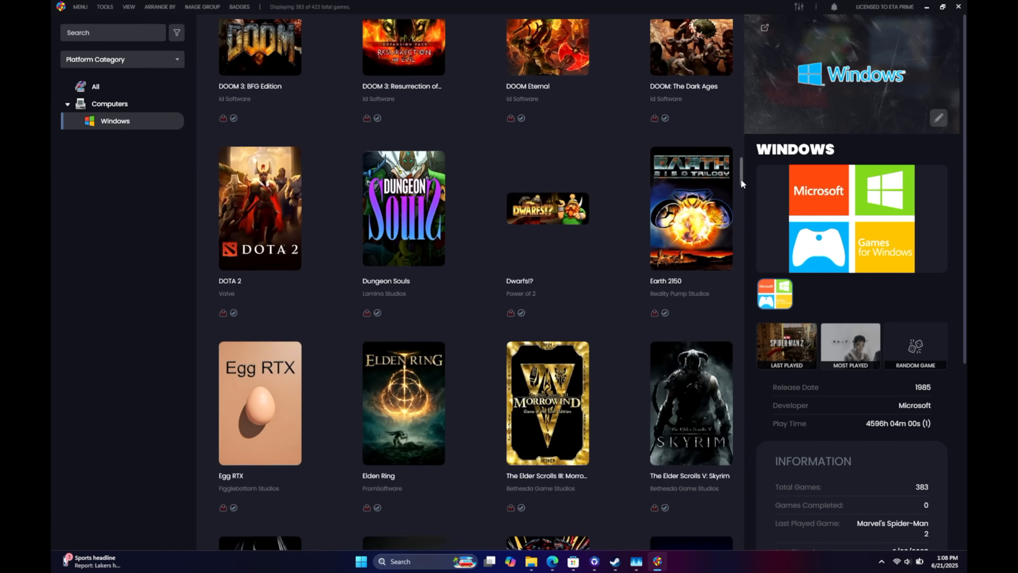
pyautogui.scroll(-3)
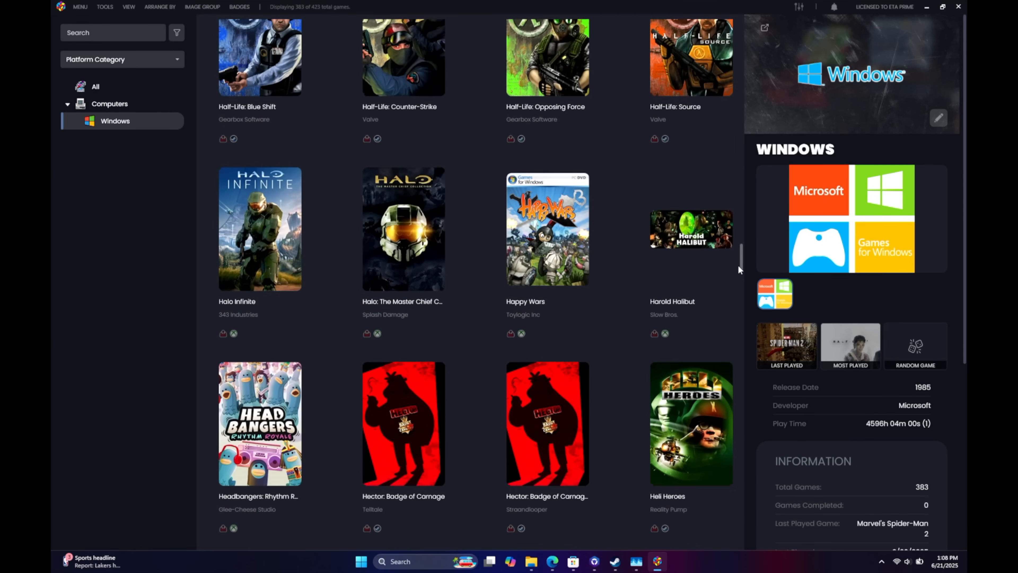
pyautogui.scroll(-3)
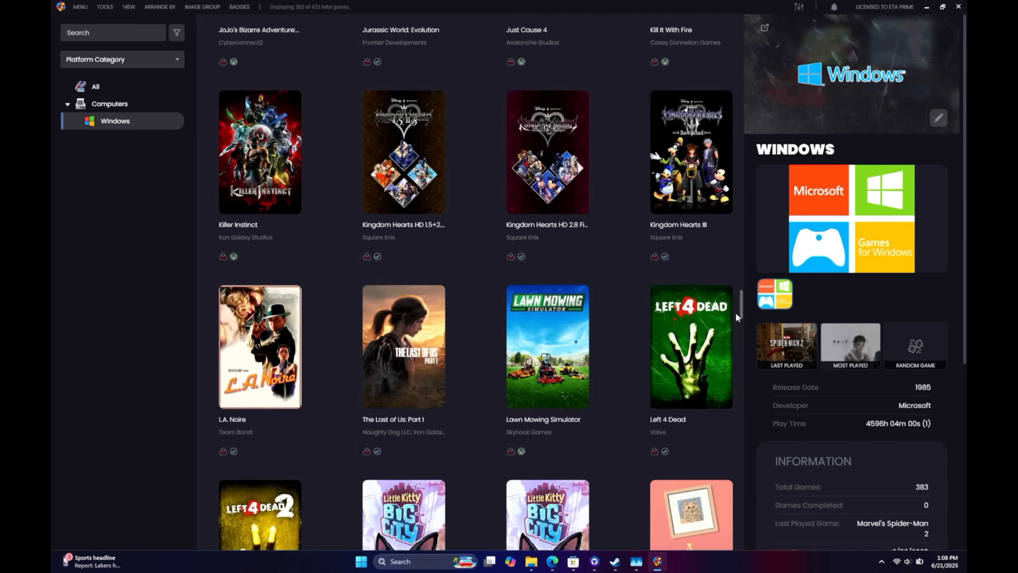
pyautogui.scroll(-3)
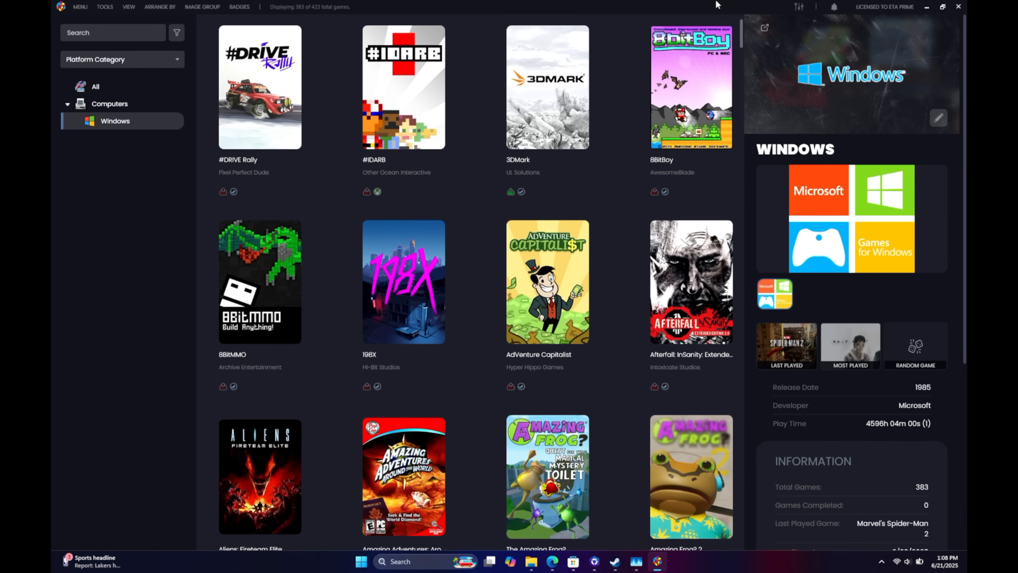
pyautogui.moveTo(366, 192)
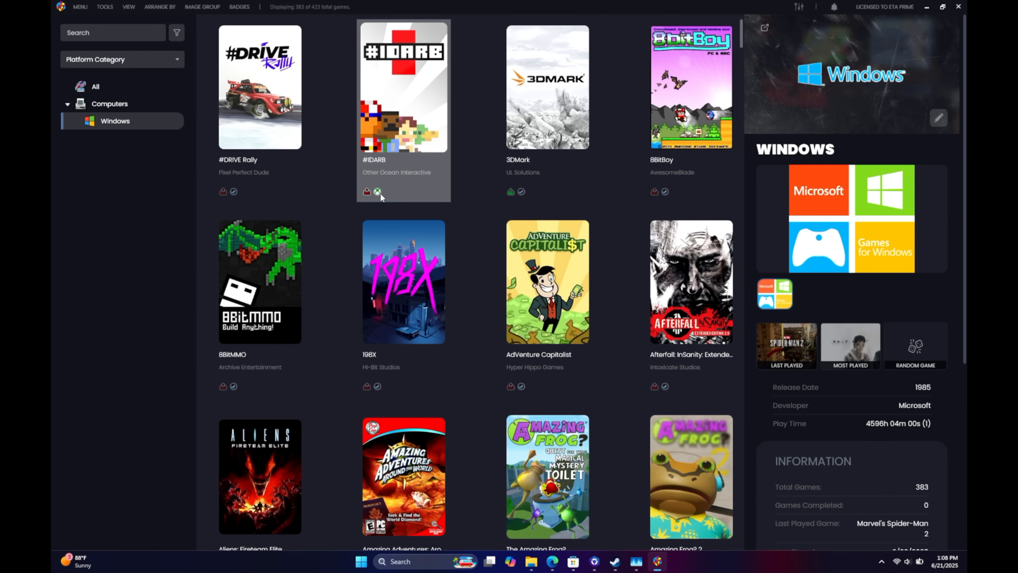
pyautogui.click(403, 90)
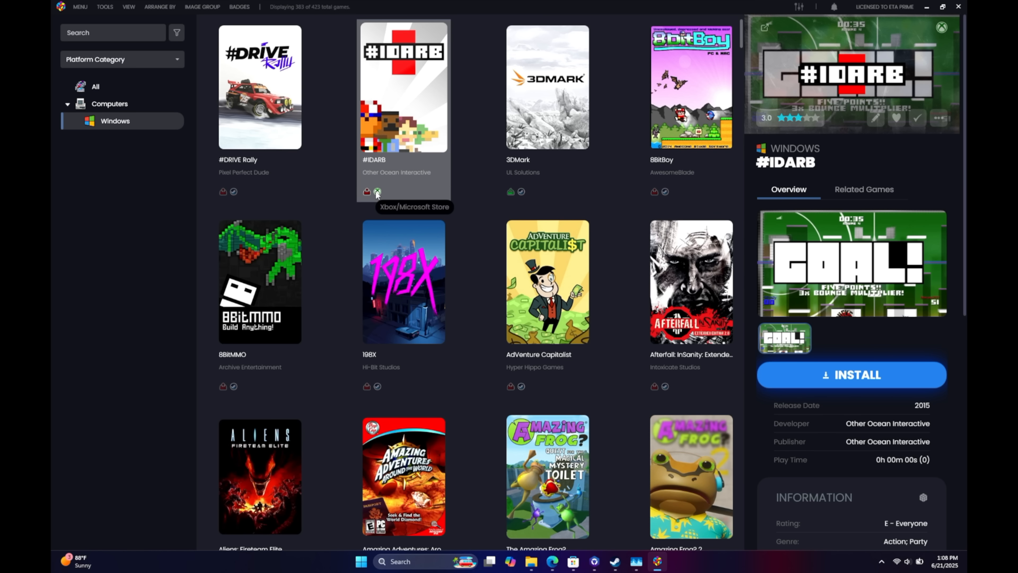
pyautogui.moveTo(235, 195)
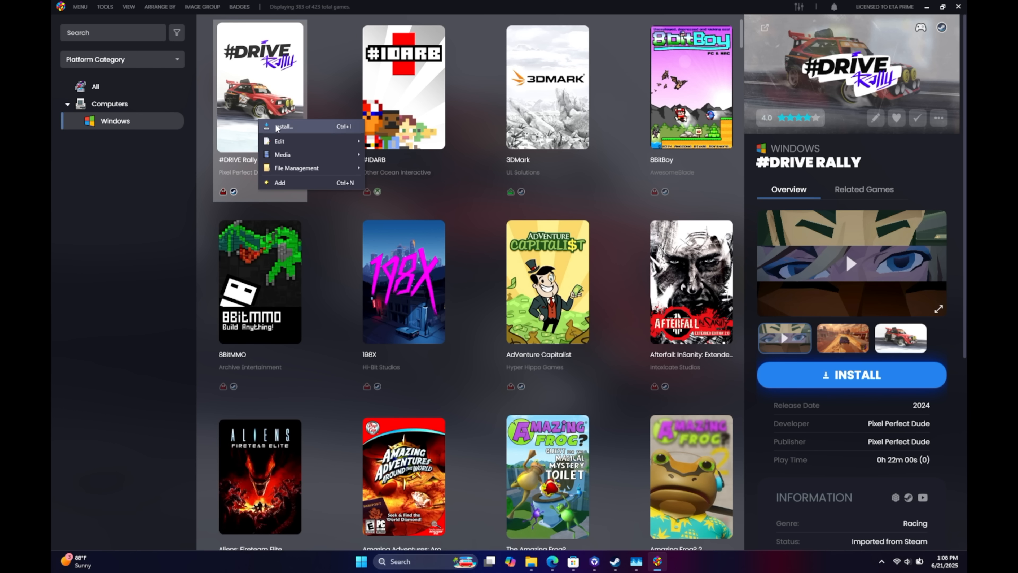
# Dismiss the Steam store window to return to the LaunchBox library.
pyautogui.click(282, 127)
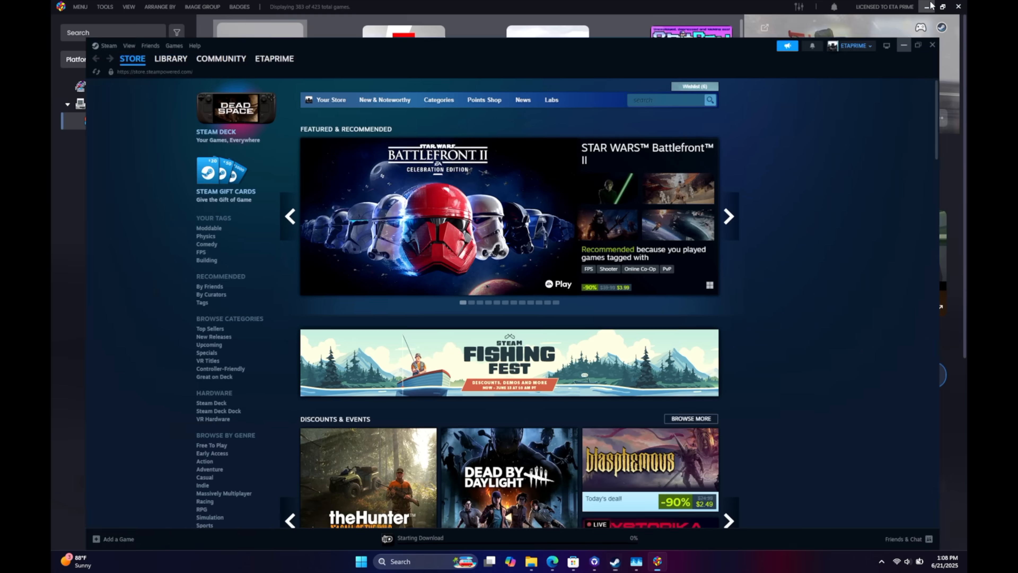
pyautogui.click(932, 44)
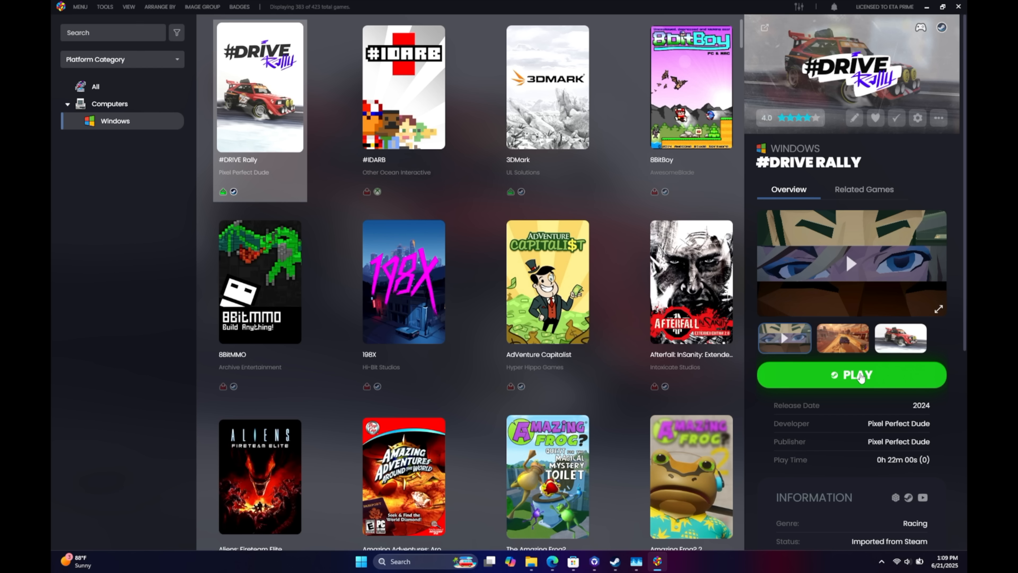
pyautogui.moveTo(477, 248)
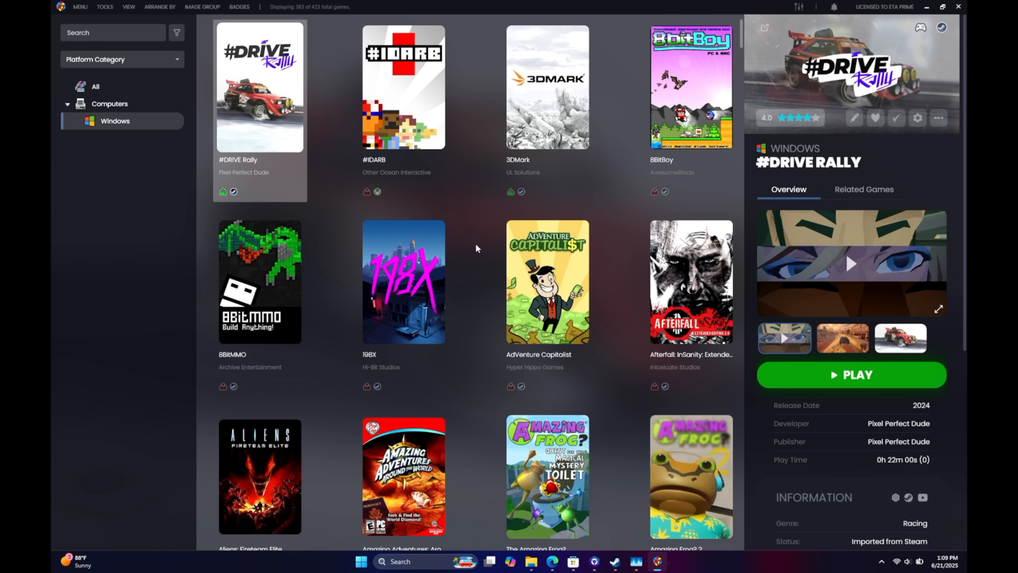
pyautogui.moveTo(626, 307)
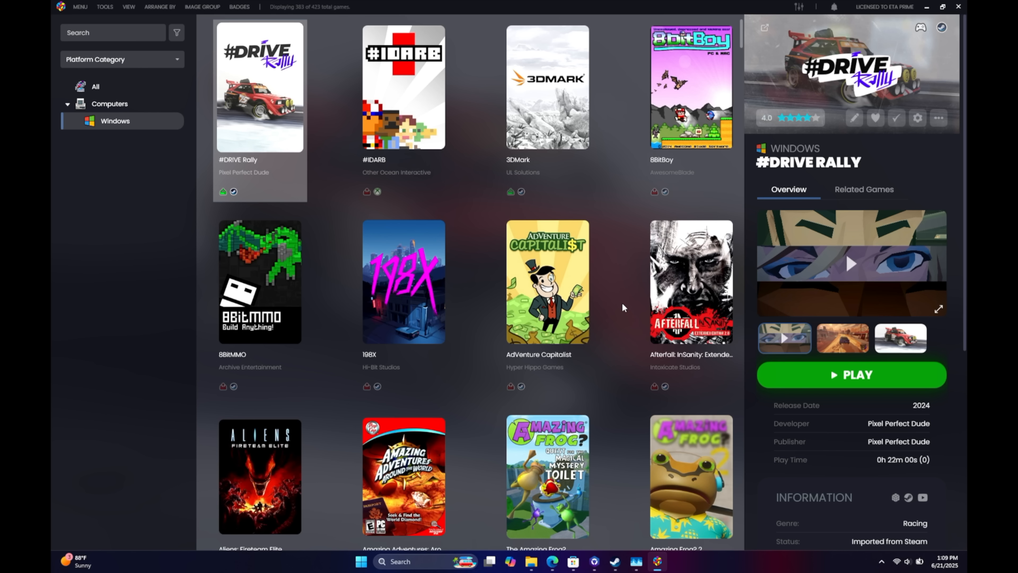
pyautogui.moveTo(477, 316)
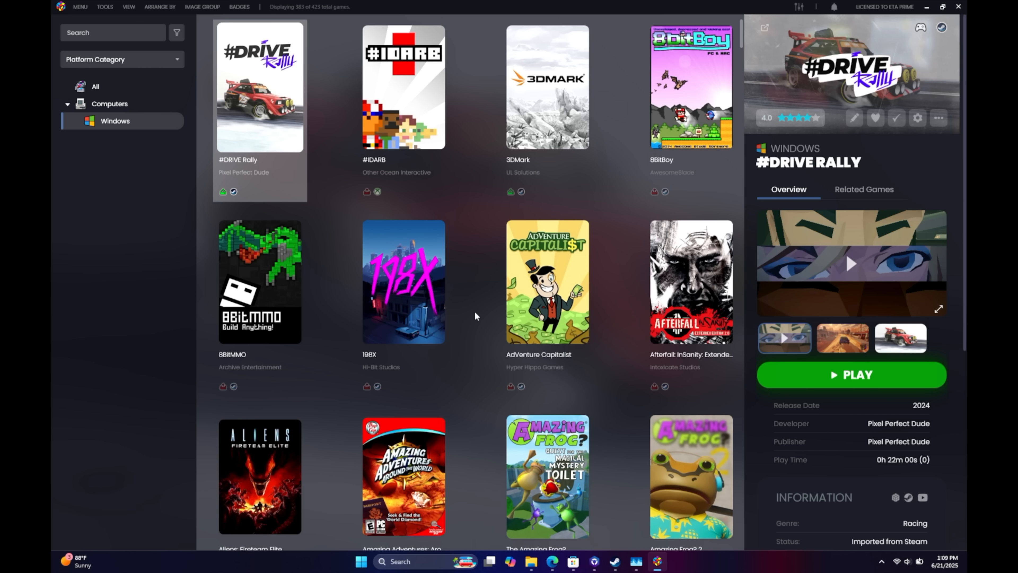
pyautogui.click(105, 7)
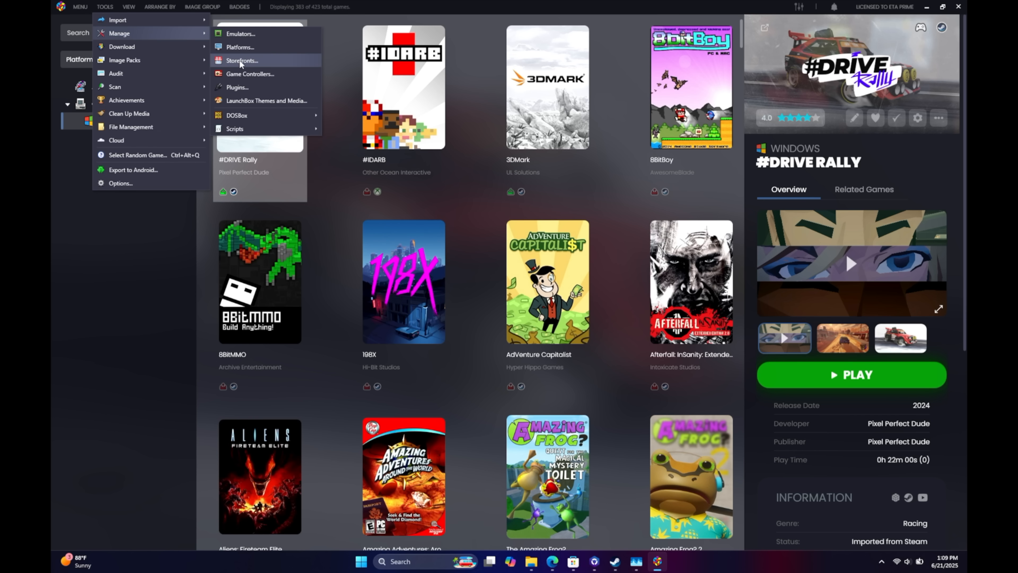
pyautogui.click(240, 61)
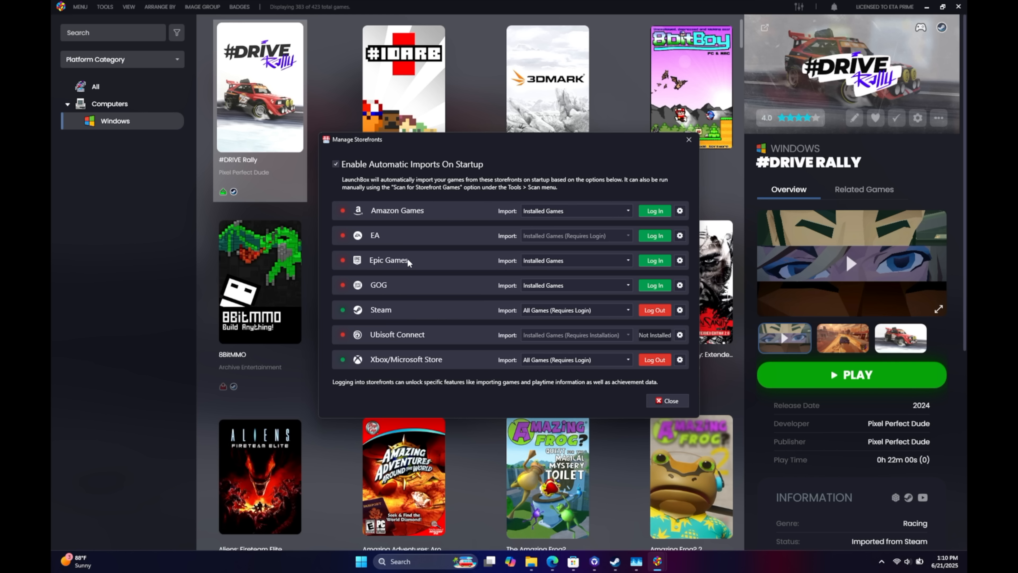
pyautogui.moveTo(401, 318)
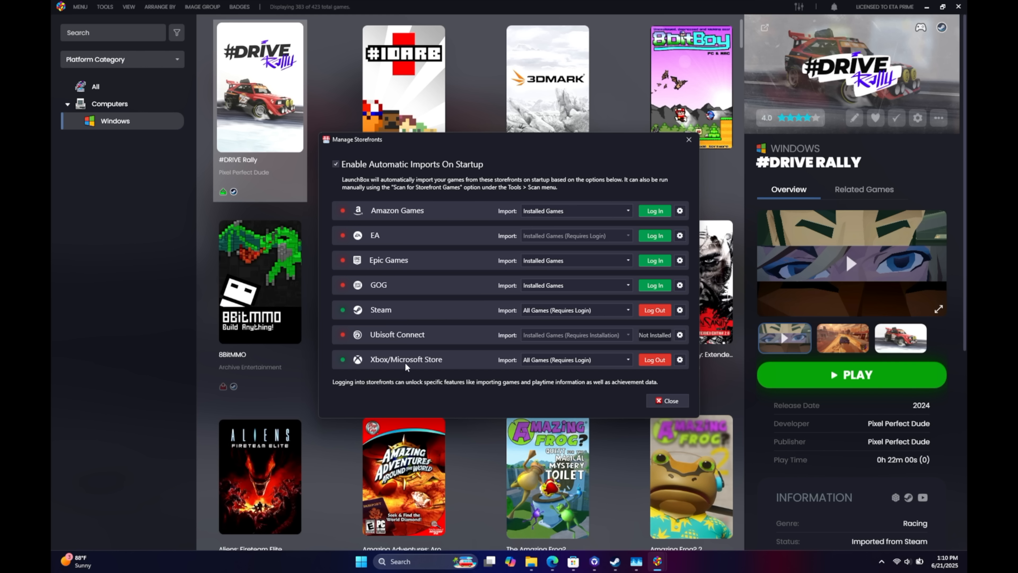
pyautogui.moveTo(475, 365)
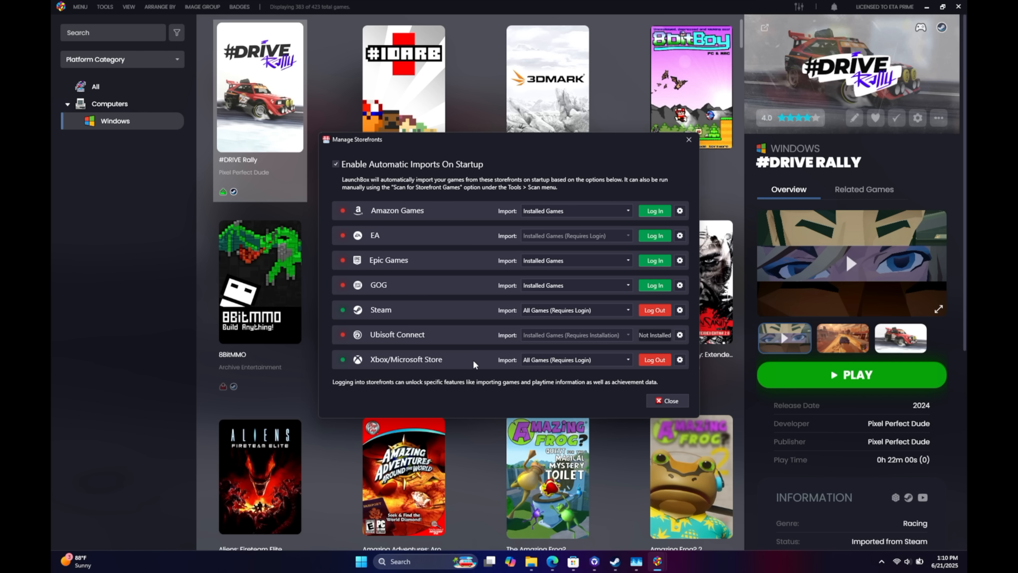
pyautogui.moveTo(470, 285)
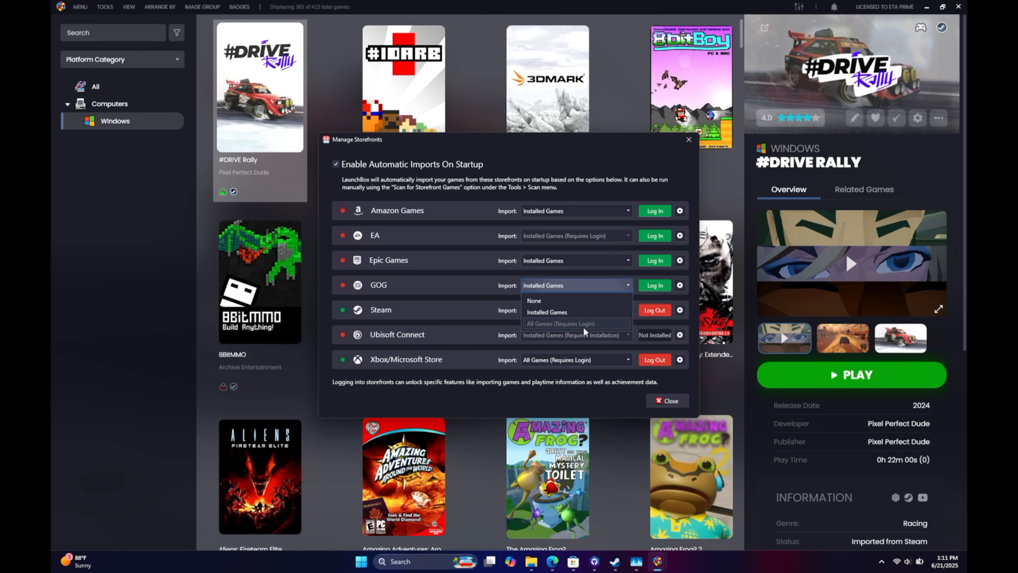
pyautogui.moveTo(596, 329)
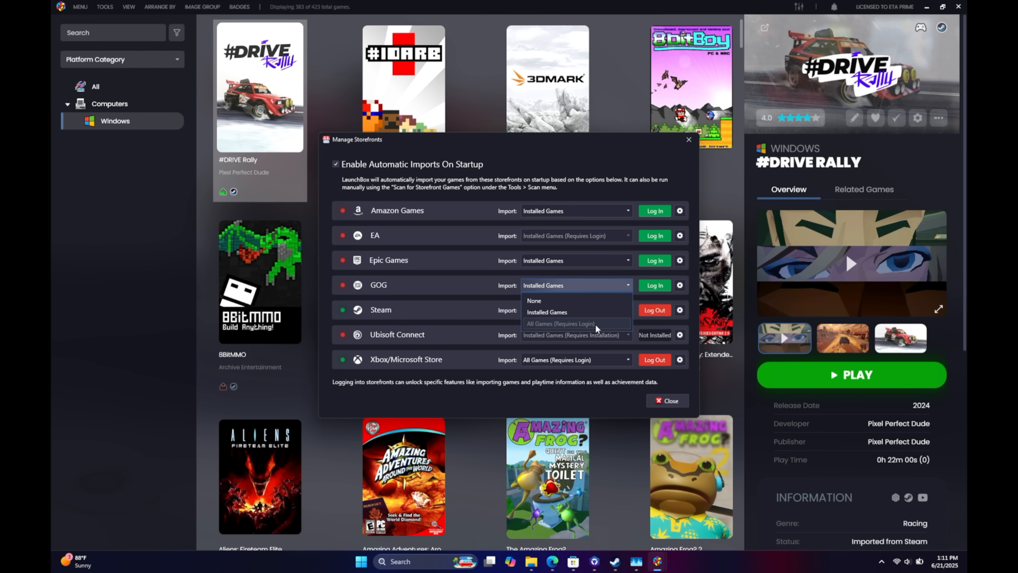
pyautogui.moveTo(601, 327)
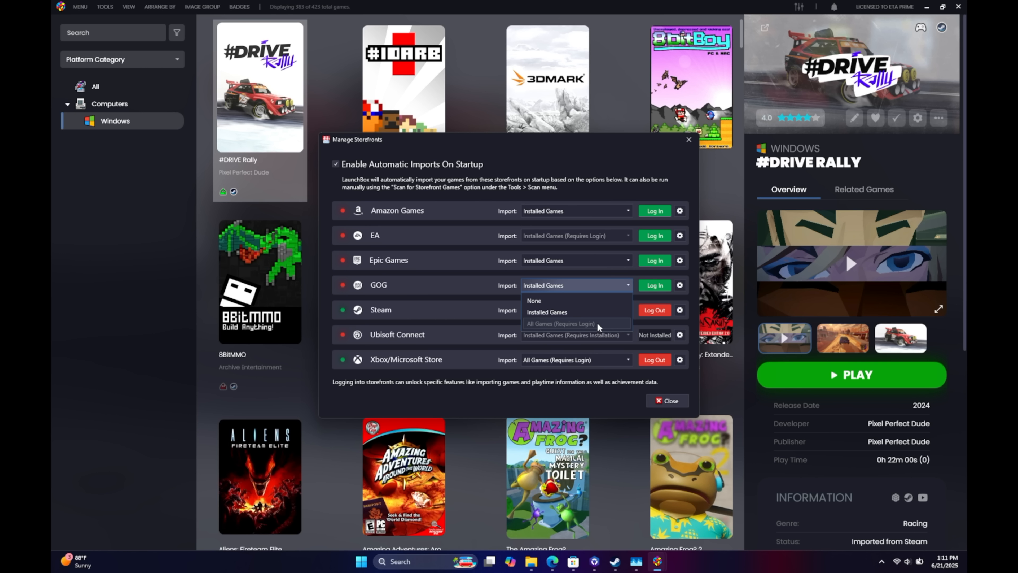
pyautogui.moveTo(600, 324)
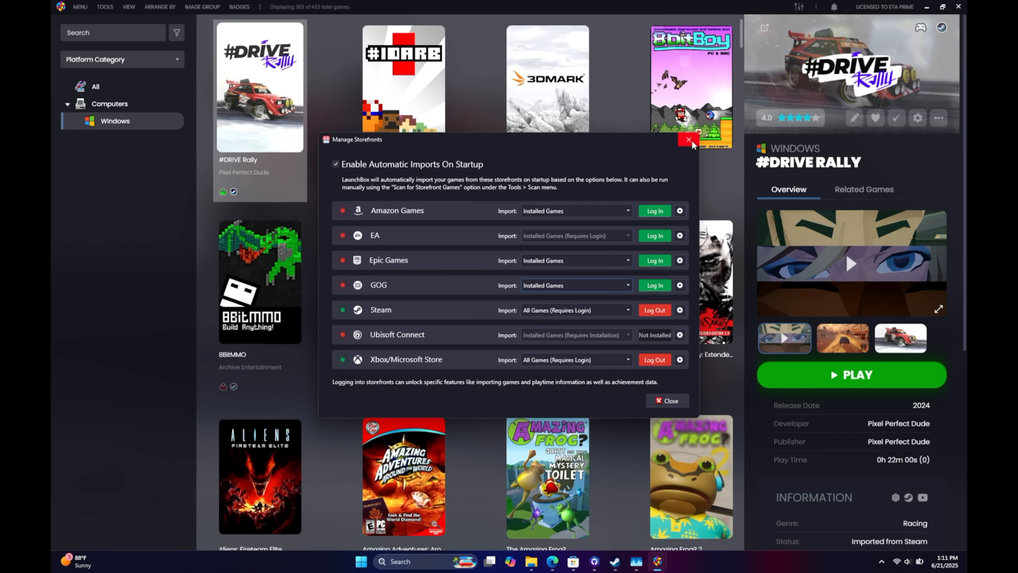
pyautogui.click(687, 140)
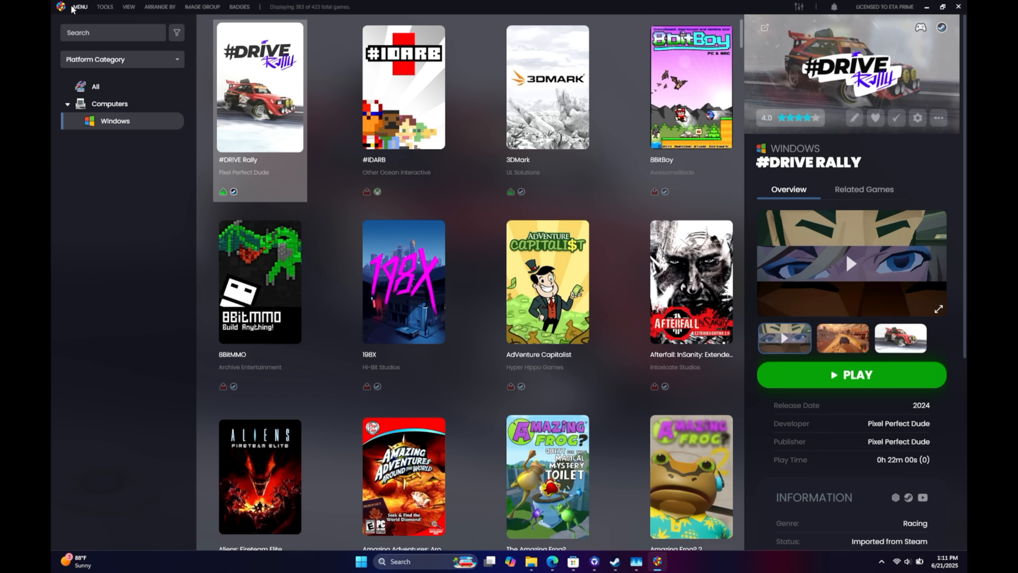
# Launch the Big Box full-screen interface from the LaunchBox menu.
pyautogui.click(81, 7)
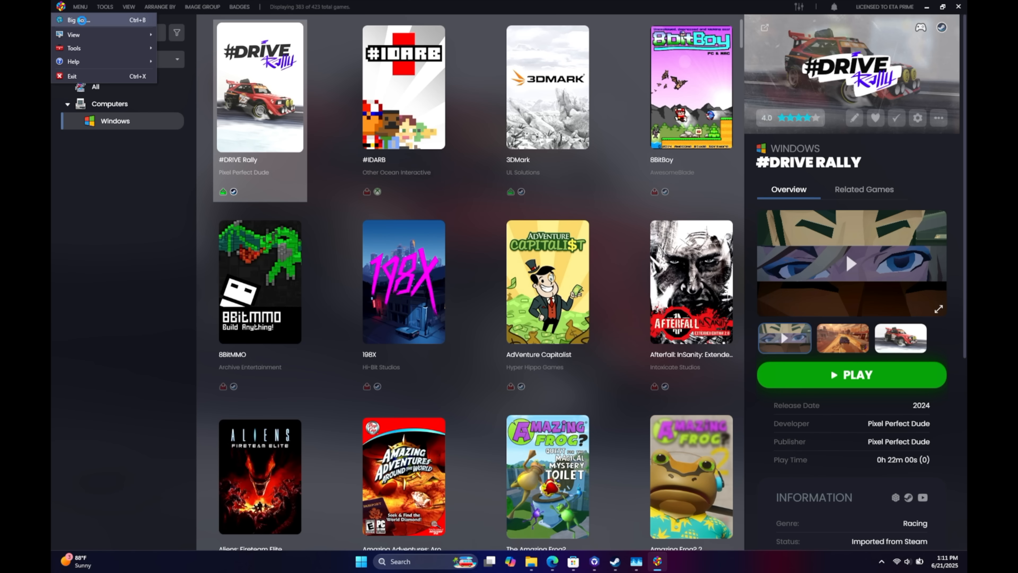
pyautogui.click(72, 76)
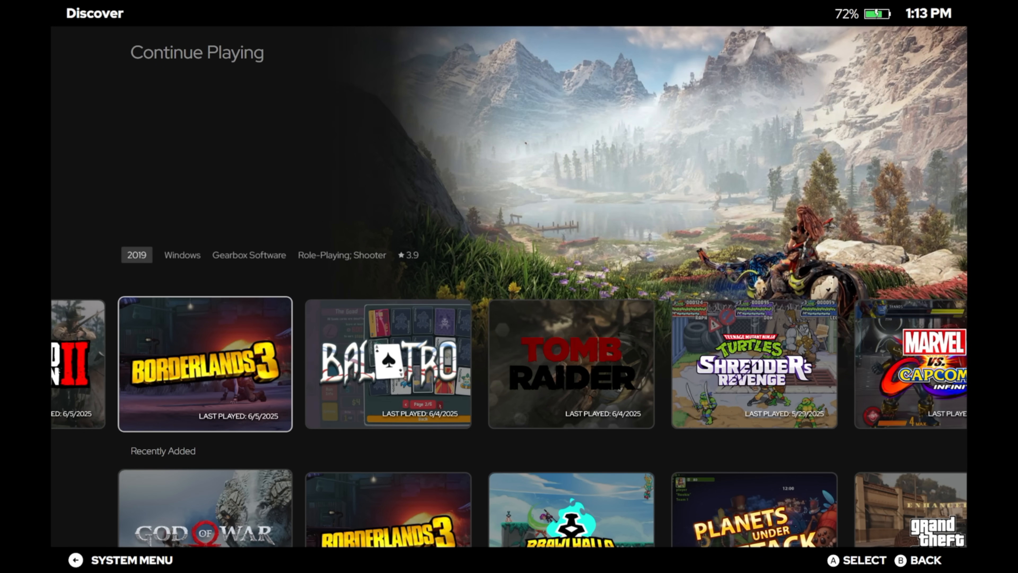
# View Shredder's Revenge details and its Steam achievements, then bring up the System Menu.
pyautogui.hscroll(3)
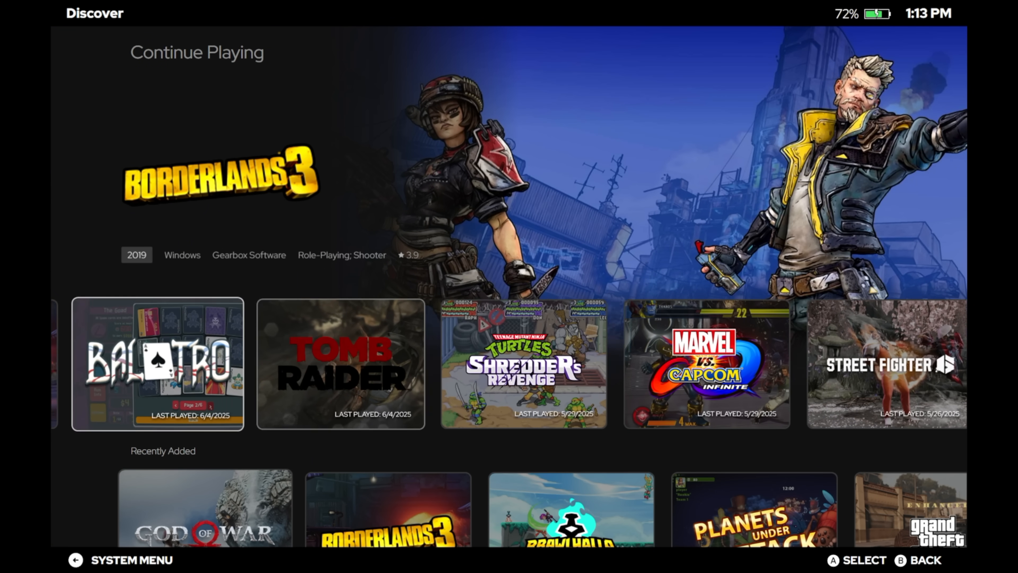
pyautogui.click(523, 364)
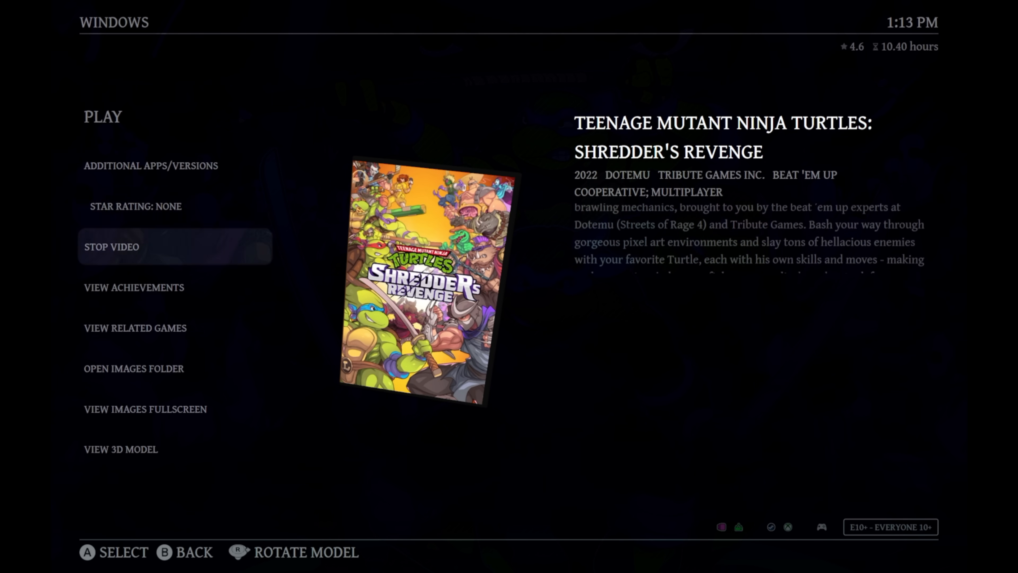
pyautogui.click(134, 287)
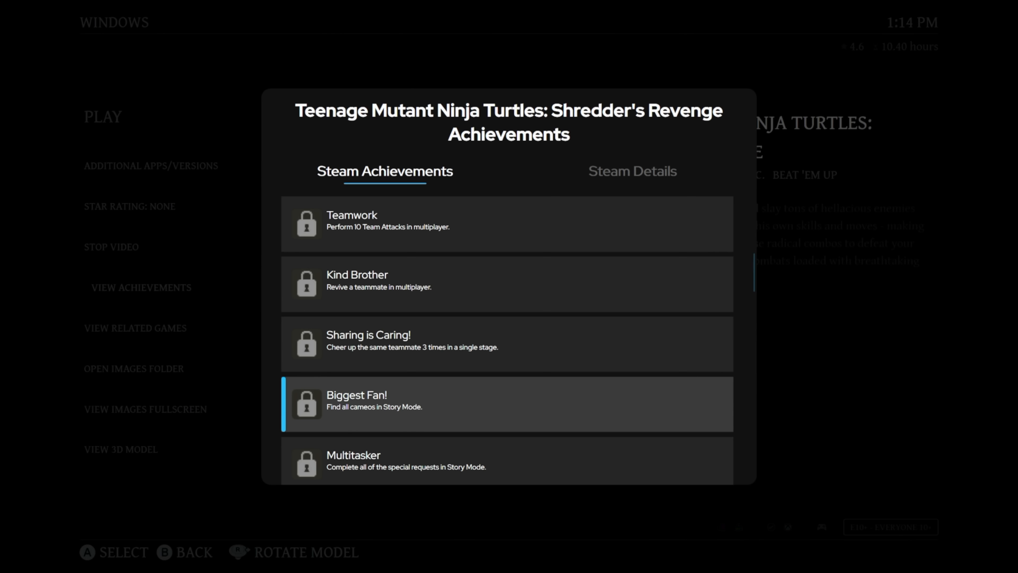
pyautogui.click(634, 171)
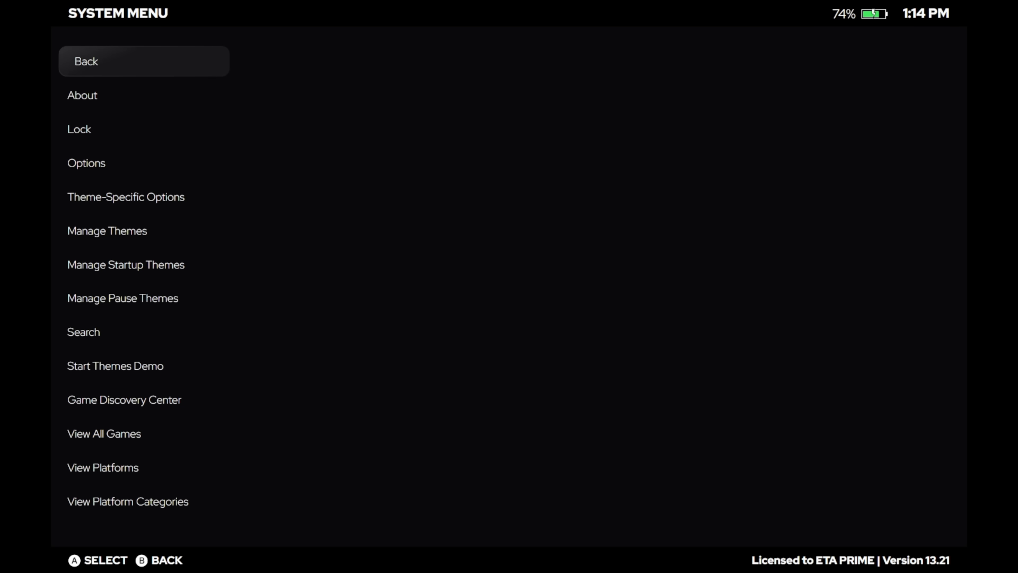
pyautogui.click(106, 231)
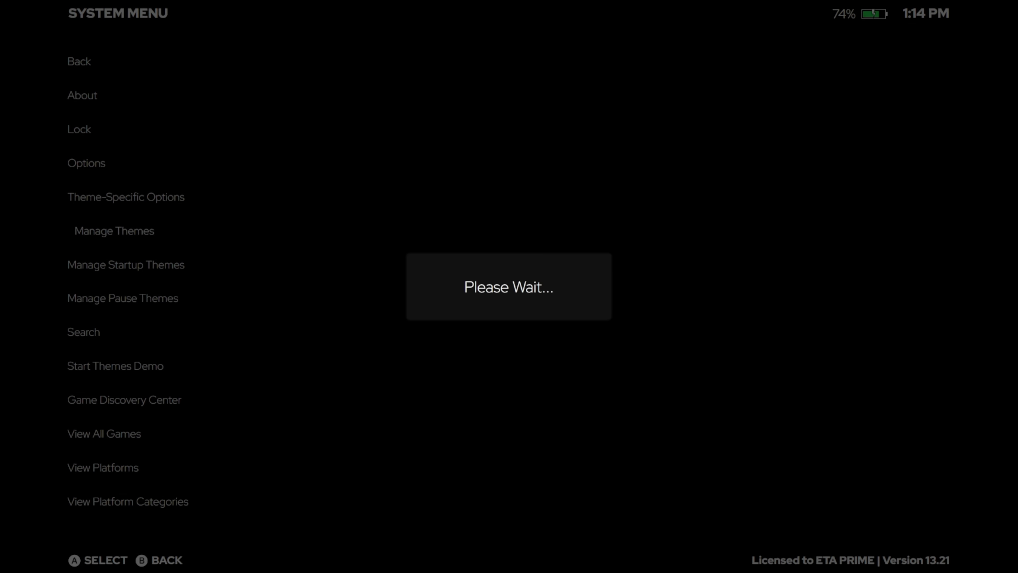
pyautogui.click(115, 231)
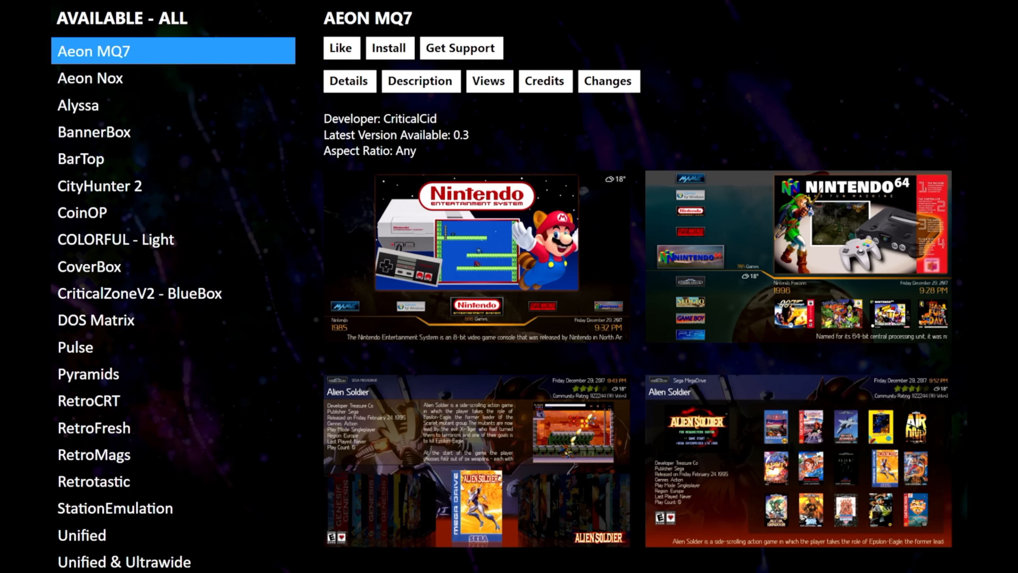
pyautogui.click(91, 78)
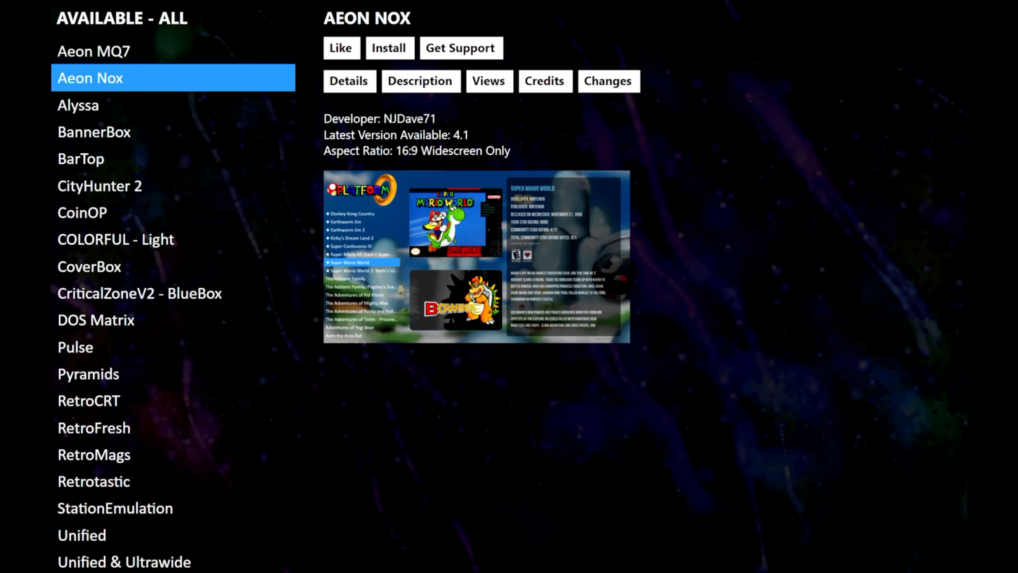
pyautogui.click(77, 106)
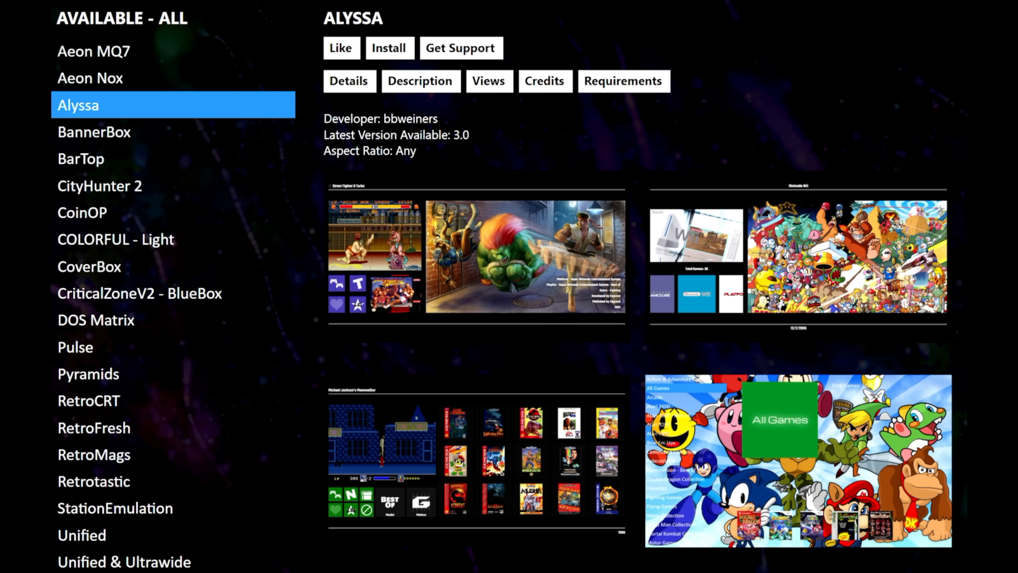
pyautogui.click(94, 132)
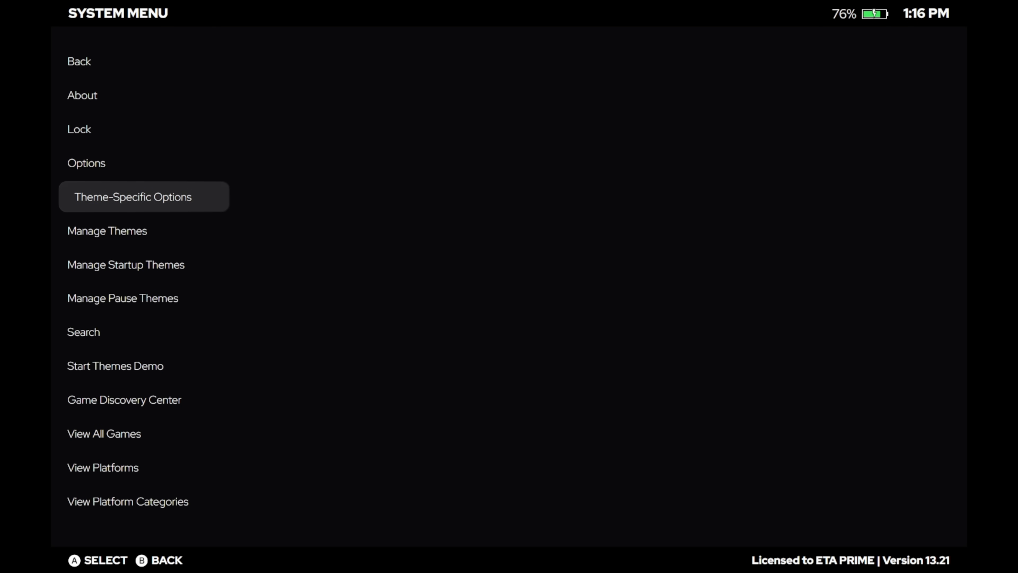
# Open the 3-DIMENSIONS theme-specific options from the System Menu.
pyautogui.click(133, 197)
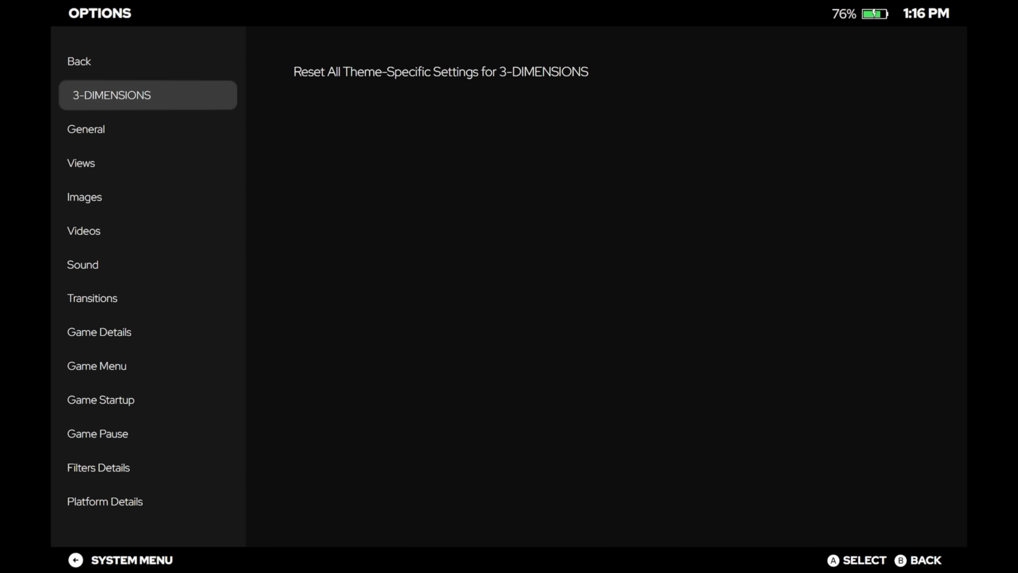
pyautogui.click(82, 163)
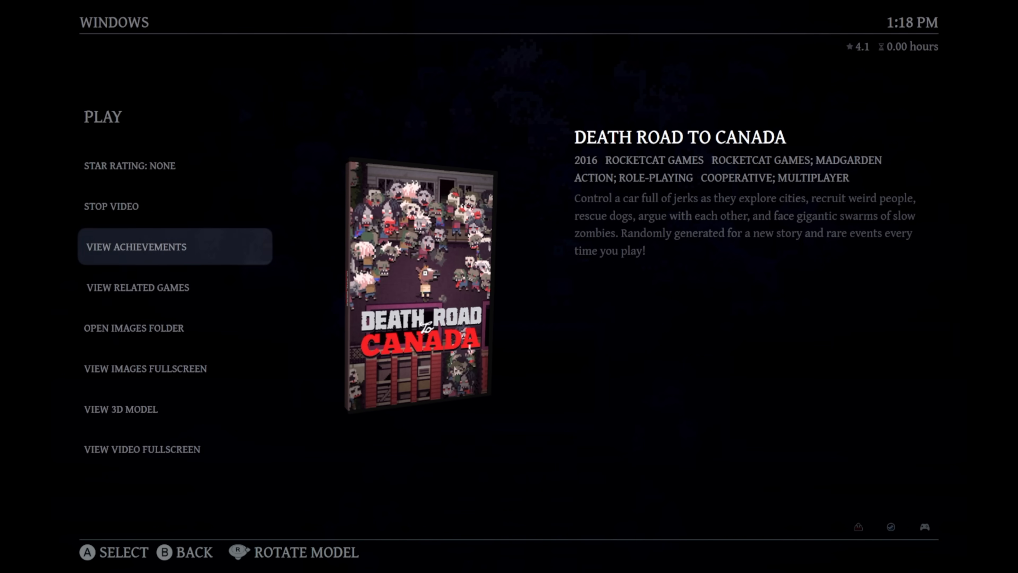
# Return from Death Road to Canada's details to the Windows game wheel and scroll it.
pyautogui.click(102, 116)
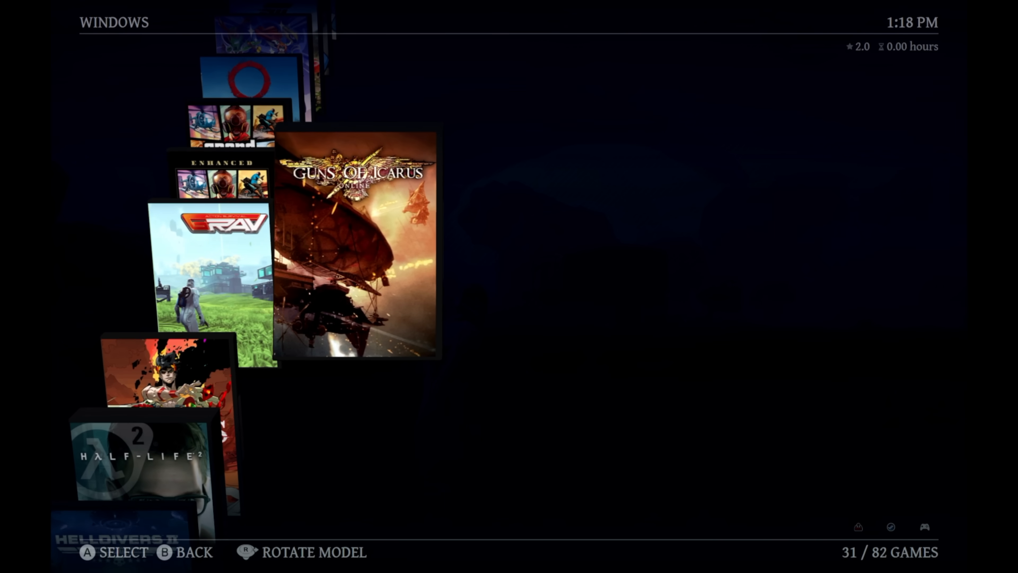
pyautogui.scroll(-3)
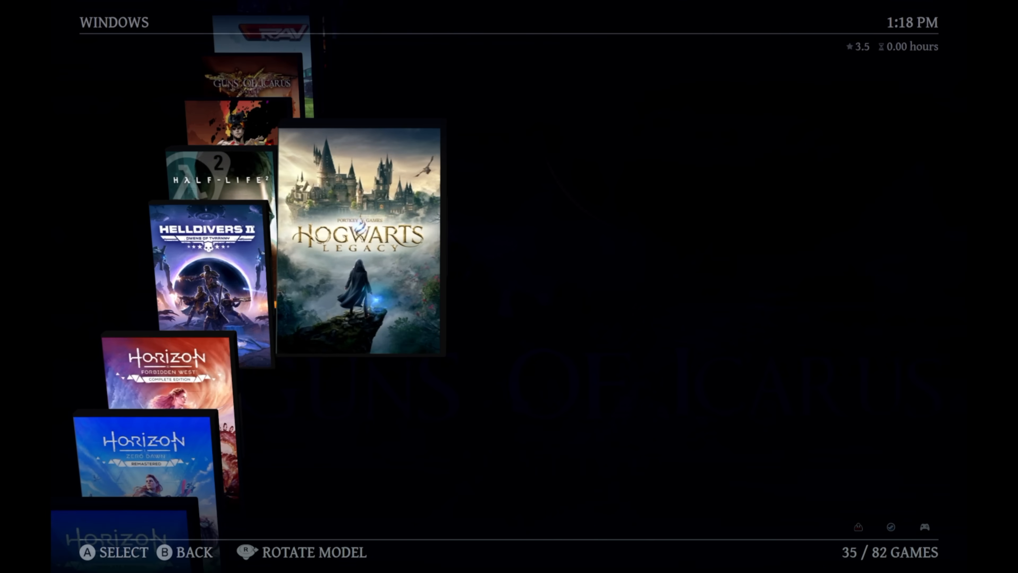